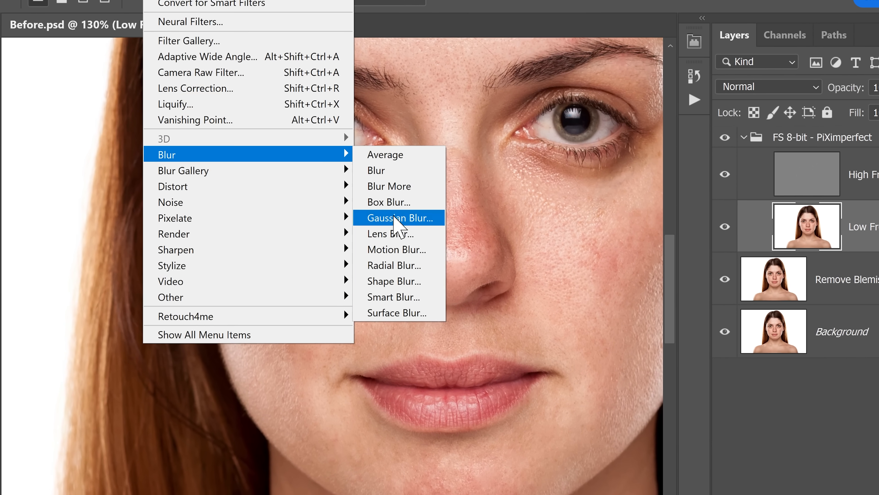
Step: Bring up the Gaussian Blur settings for the Low Frequency layer
left_click(399, 217)
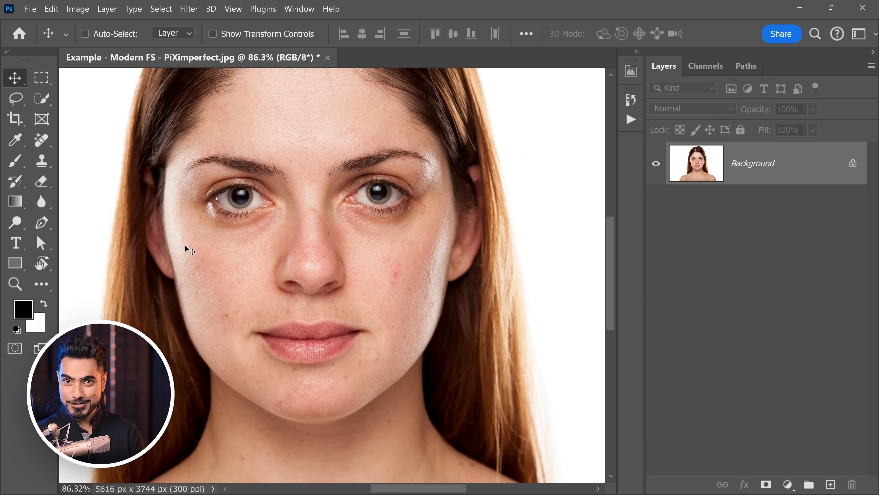
mouse_move(272, 288)
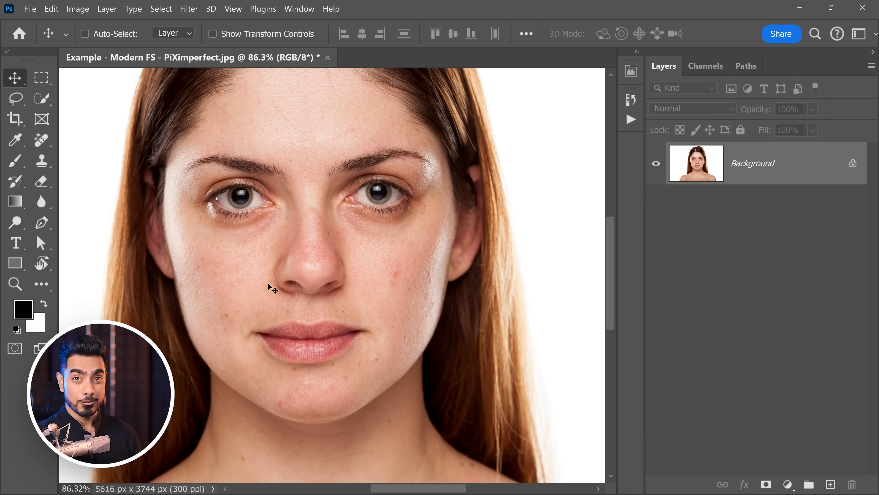
mouse_move(223, 207)
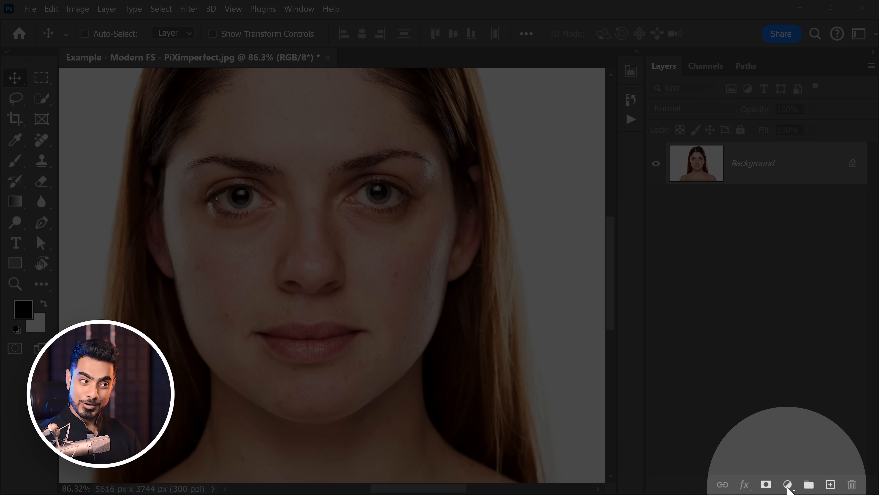
Step: Add a Black & White adjustment layer with Reds at -188 and Yellows at 189 to expose blemishes
left_click(788, 484)
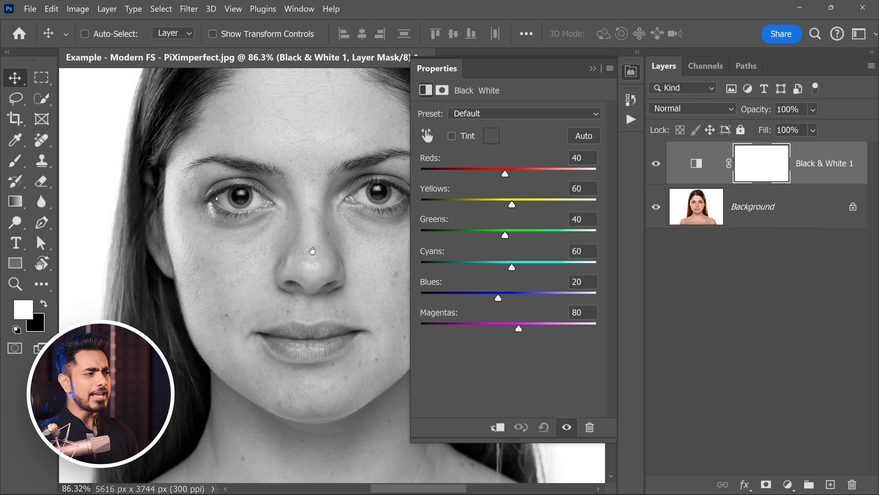
left_click_drag(505, 173, 503, 173)
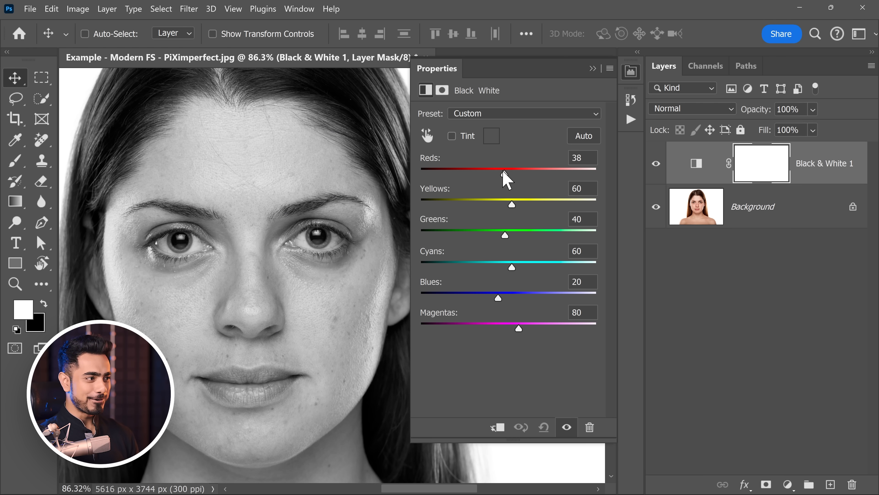
left_click_drag(502, 168, 449, 168)
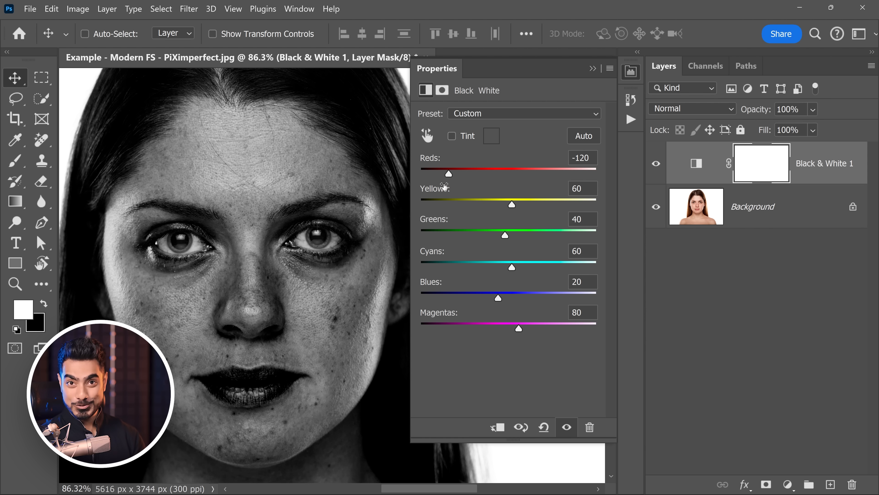
left_click_drag(449, 174, 425, 174)
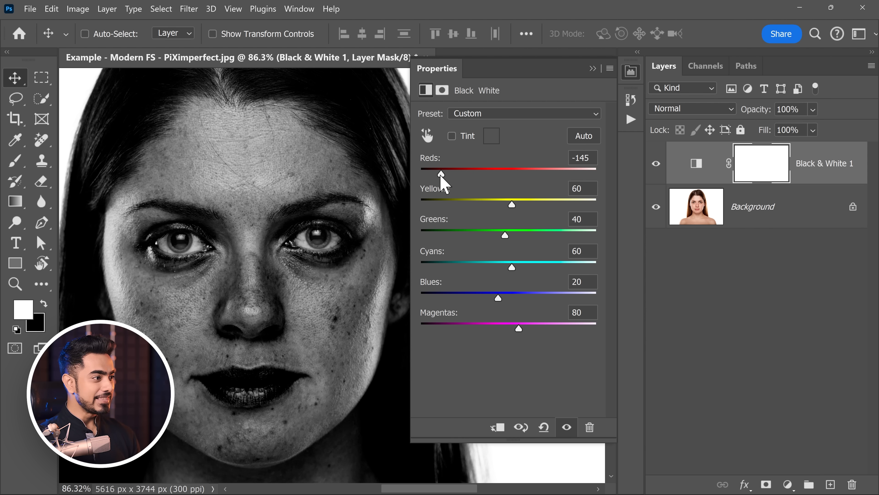
left_click_drag(425, 174, 423, 174)
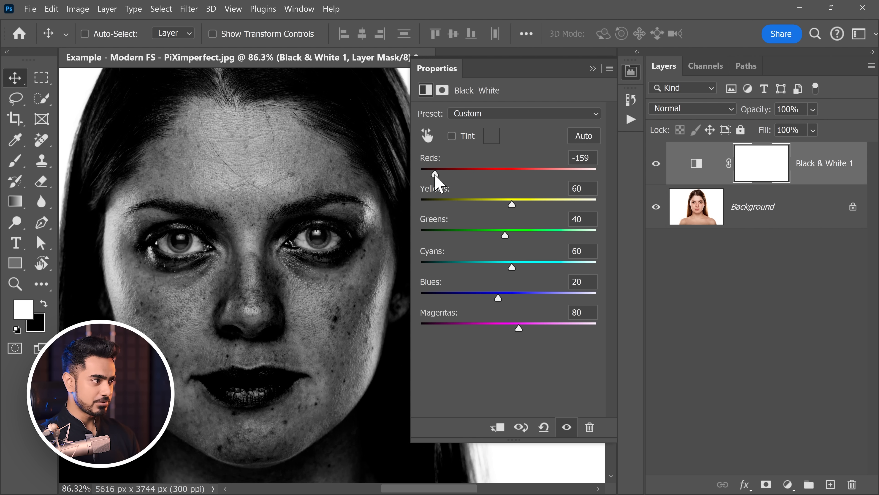
left_click_drag(512, 204, 547, 204)
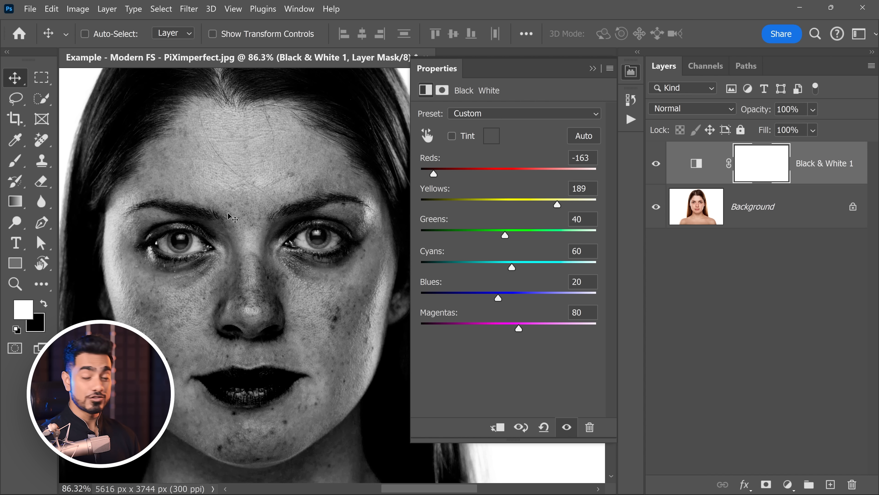
left_click_drag(424, 173, 418, 172)
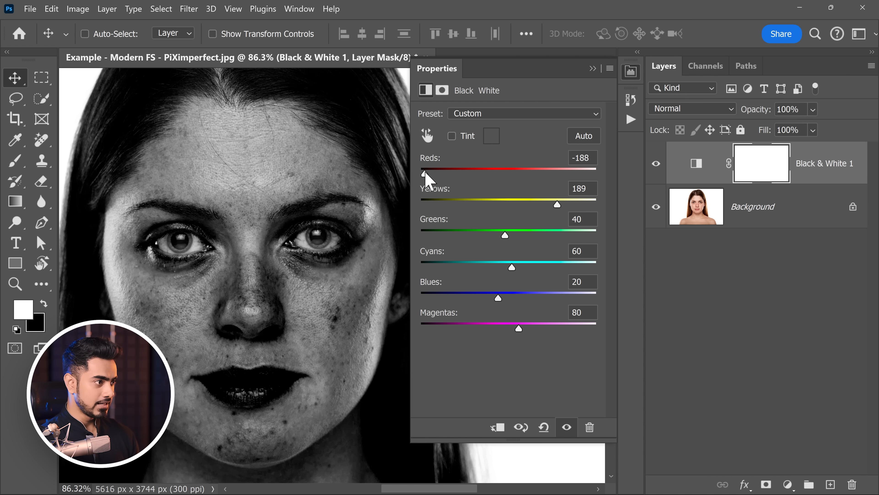
left_click_drag(423, 174, 428, 174)
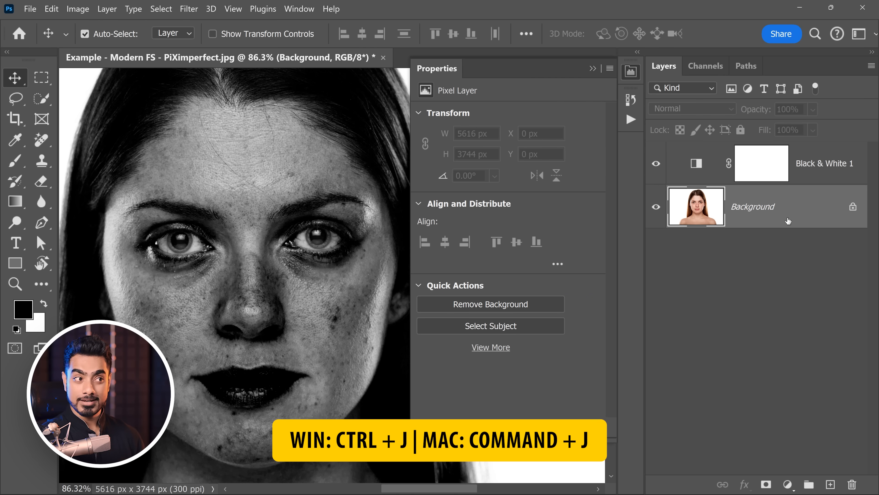
Step: Duplicate Background as 'Remove Blemishes' and set the Remove Tool to sample only that layer
key("ctrl+j")
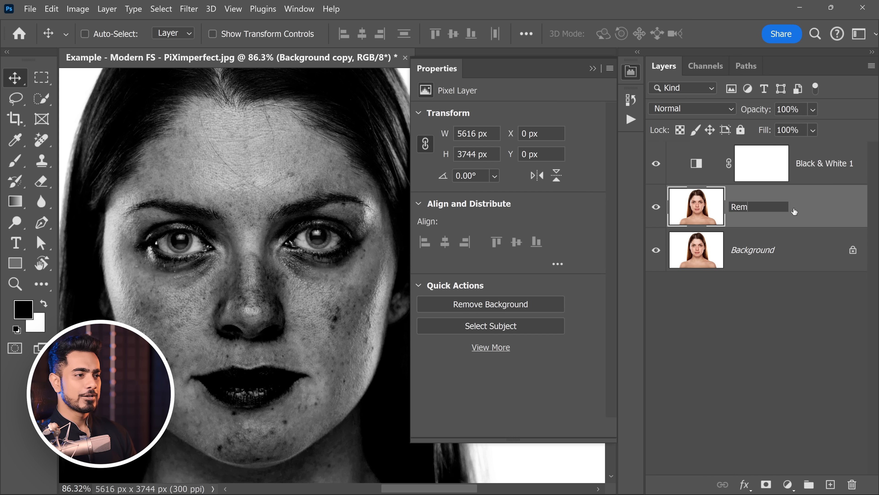
type("Remove Blemishes")
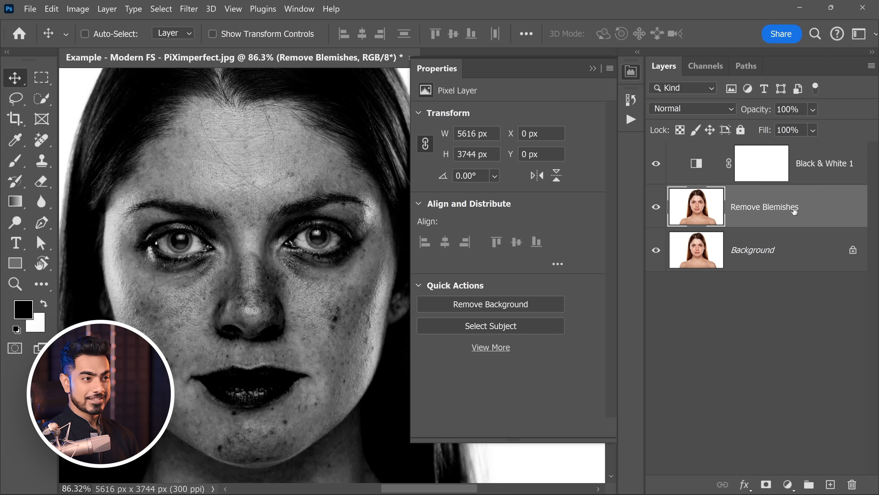
left_click(15, 139)
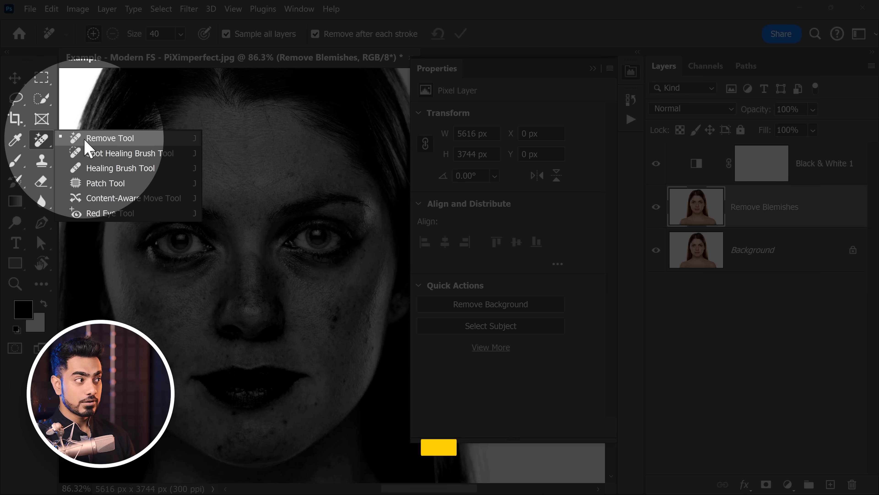
left_click(110, 138)
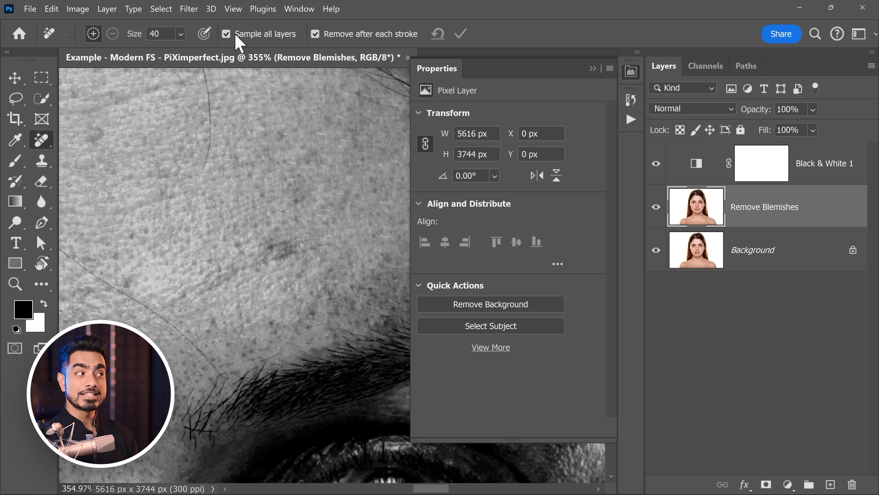
left_click(227, 35)
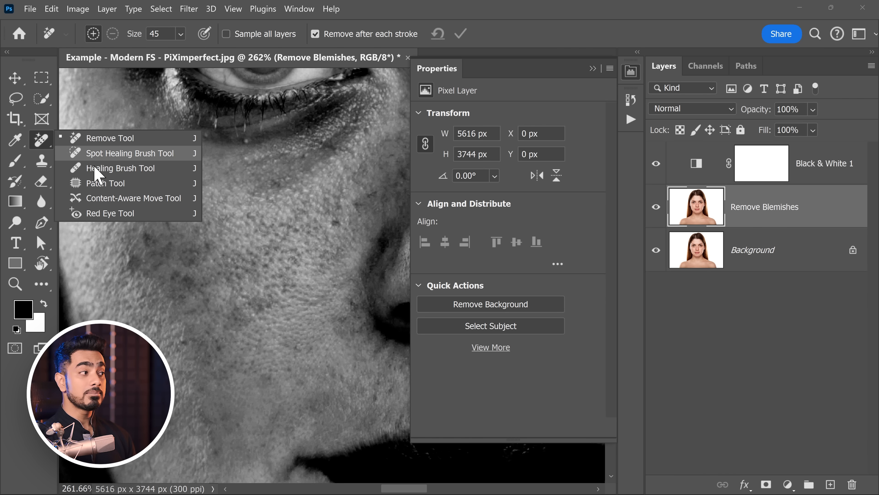
Step: Lasso a dark cheek spot with the Patch Tool and replace it with nearby clean skin
left_click(107, 183)
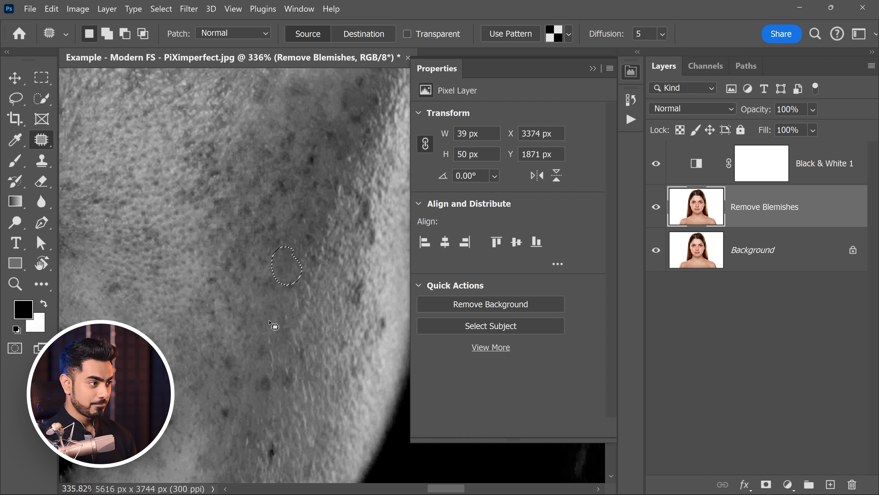
key("ctrl+d")
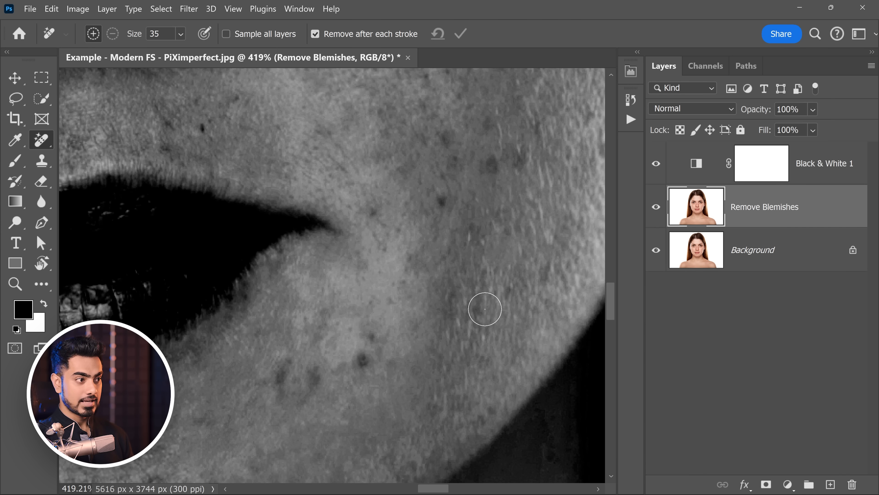
scroll("down", 3)
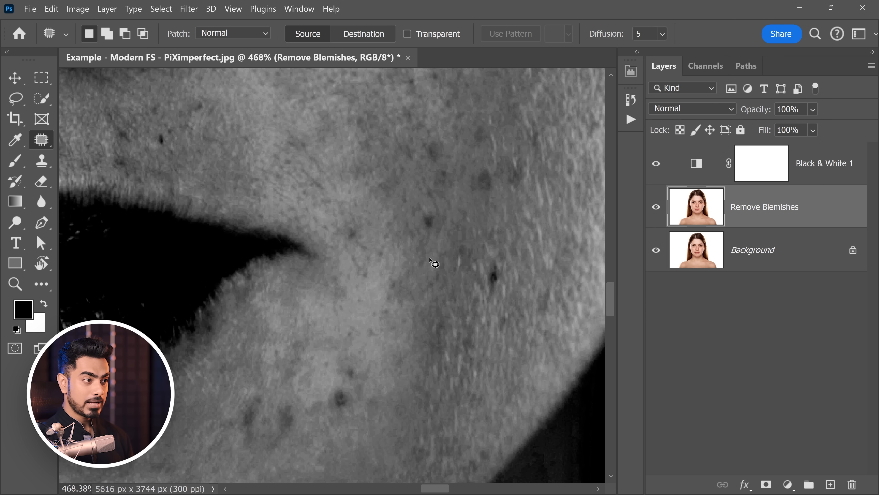
left_click_drag(435, 261, 510, 286)
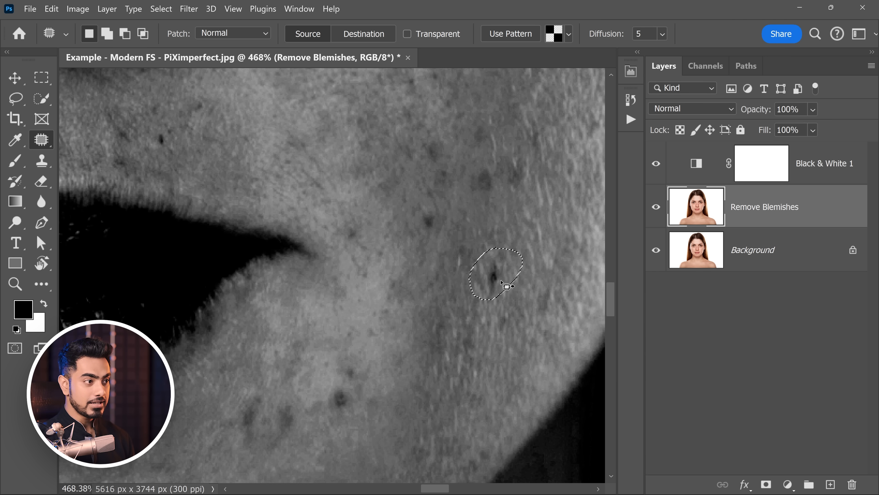
left_click_drag(495, 274, 495, 369)
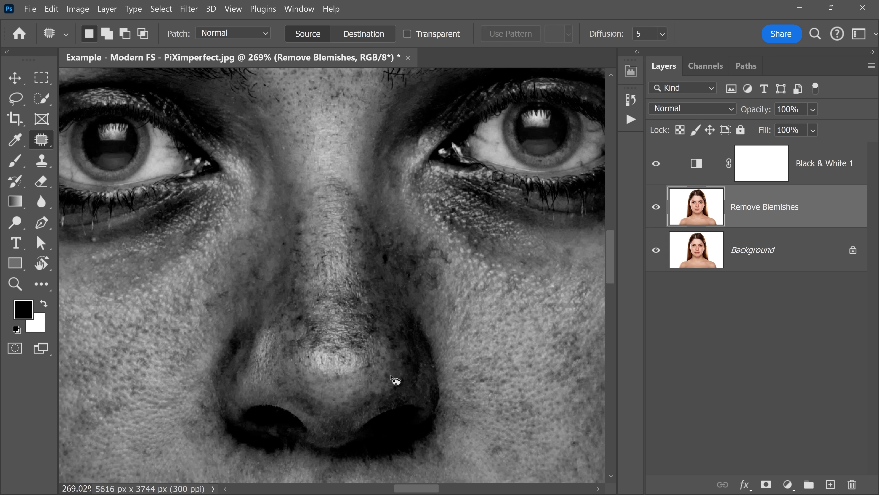
Step: Toggle the Remove Blemishes layer visibility to compare against the original
left_click(15, 139)
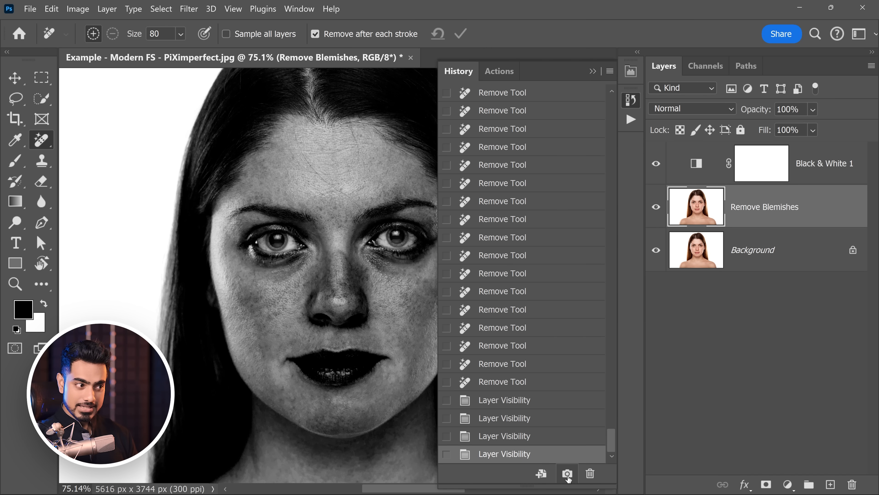
Step: Save a History snapshot of the retouch, revert to the original and duplicate Background as Layer 1
left_click(567, 473)
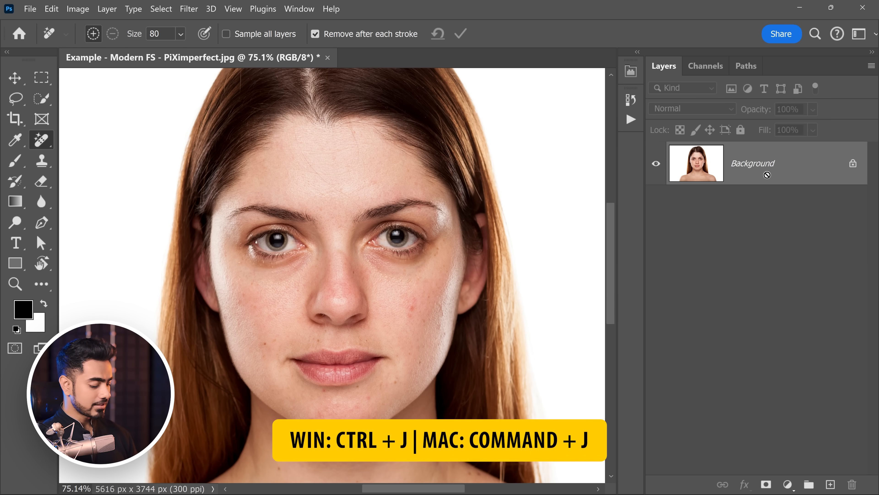
key("ctrl+j")
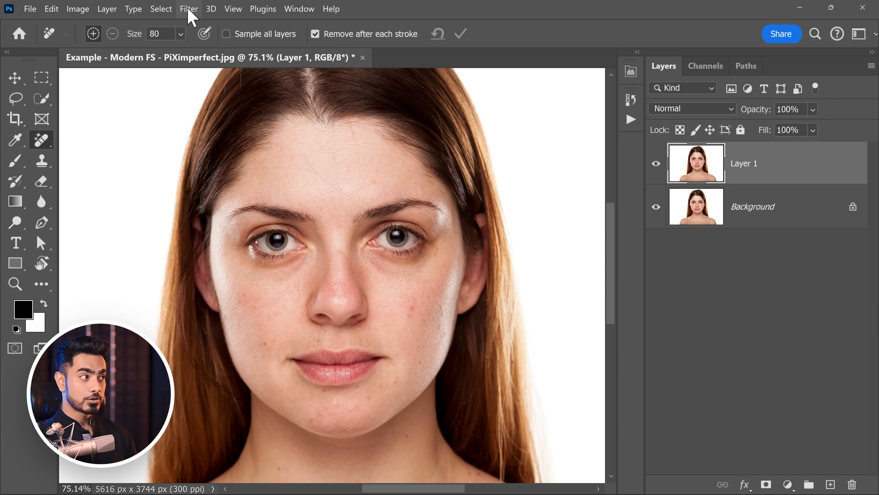
Step: Run Retouch4me Heal on Layer 1, testing sensitivity 98 and 51 before applying at 100
left_click(189, 8)
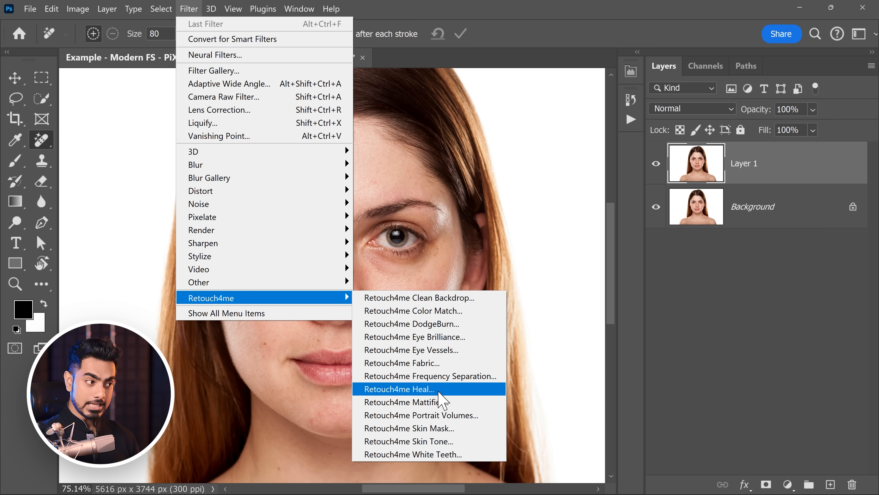
left_click(399, 389)
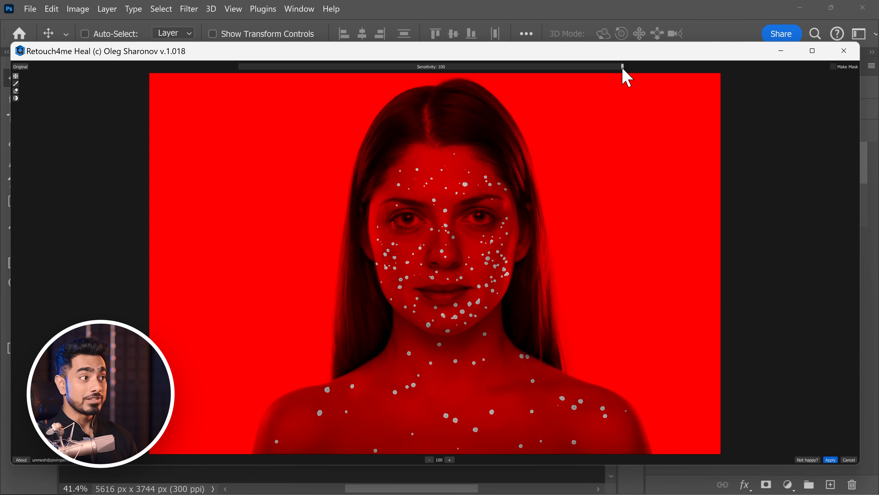
left_click_drag(622, 66, 605, 66)
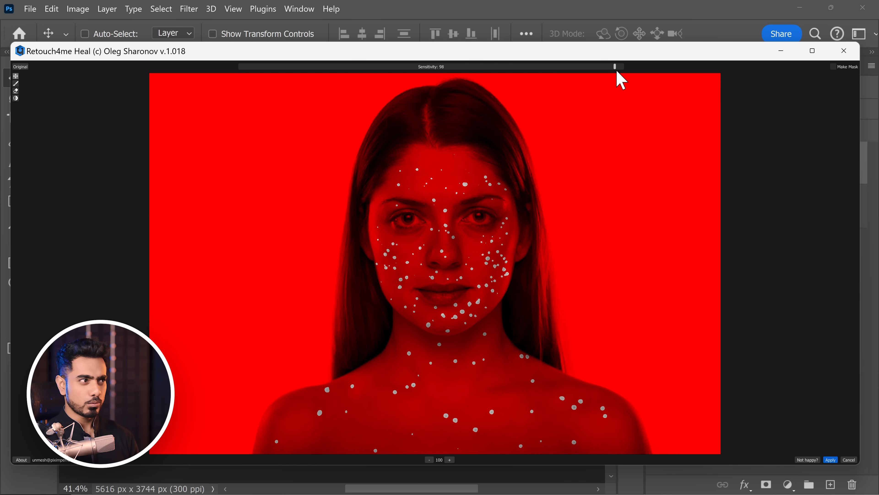
left_click_drag(617, 66, 431, 66)
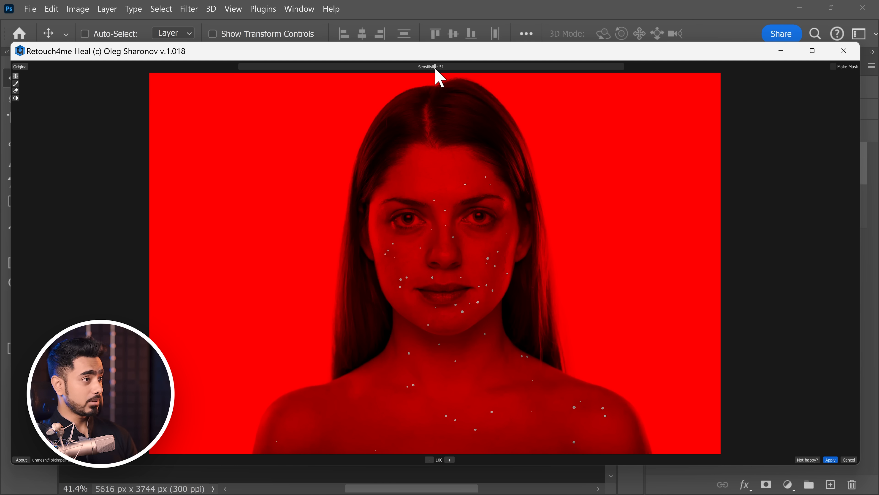
left_click_drag(440, 66, 621, 66)
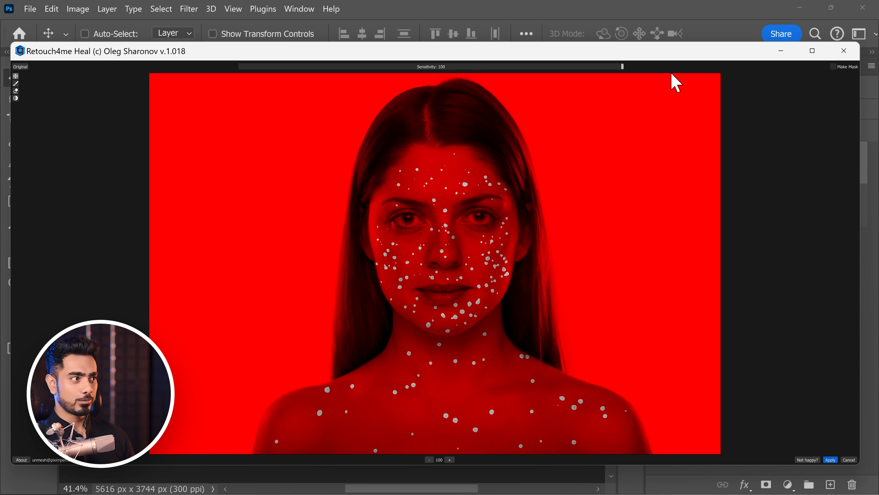
left_click(834, 67)
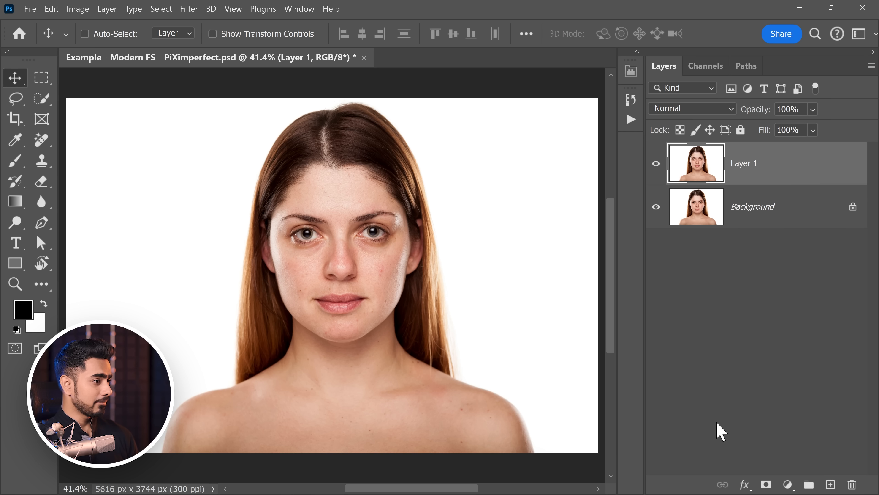
left_click(655, 163)
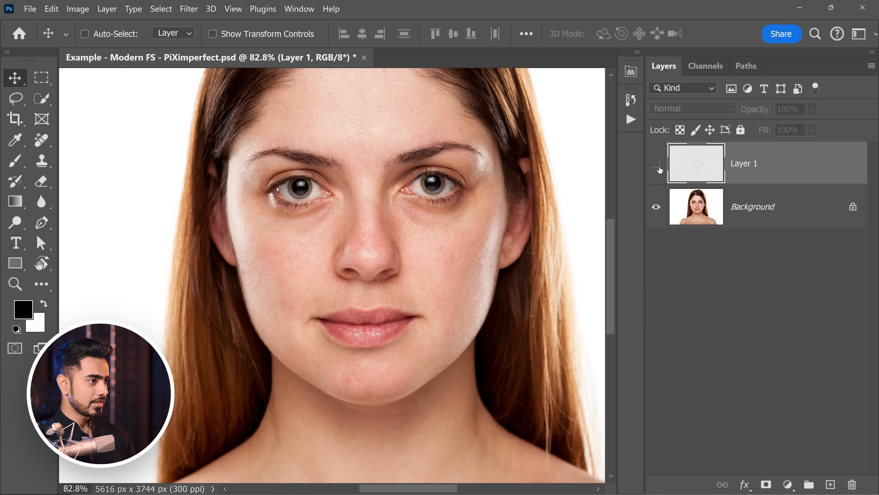
left_click(657, 163)
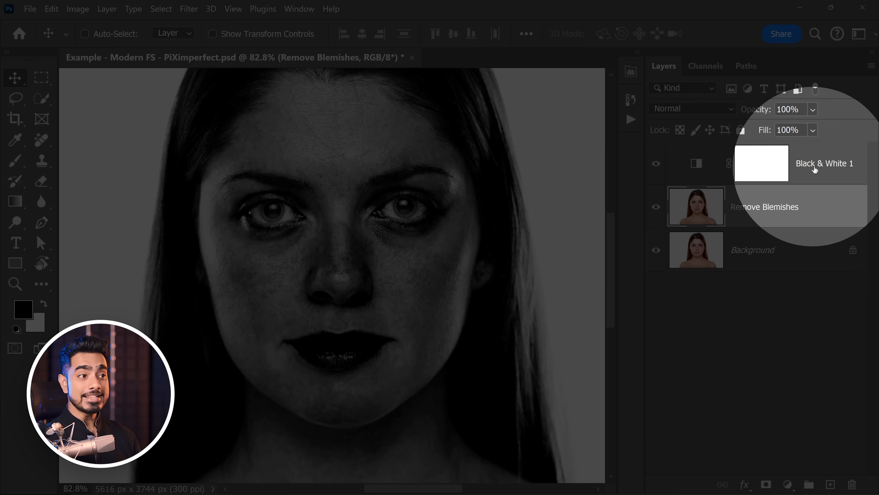
Step: Toggle the Black & White 1 check layer to reveal uneven skin tones
left_click(656, 163)
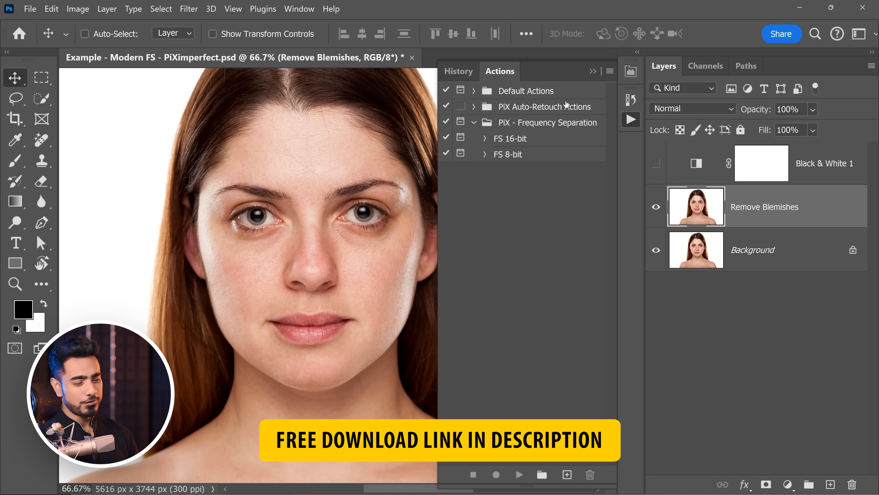
Step: Expand the PiX - Frequency Separation set to show FS 16-bit and FS 8-bit, then bring up the panel menu
left_click(474, 122)
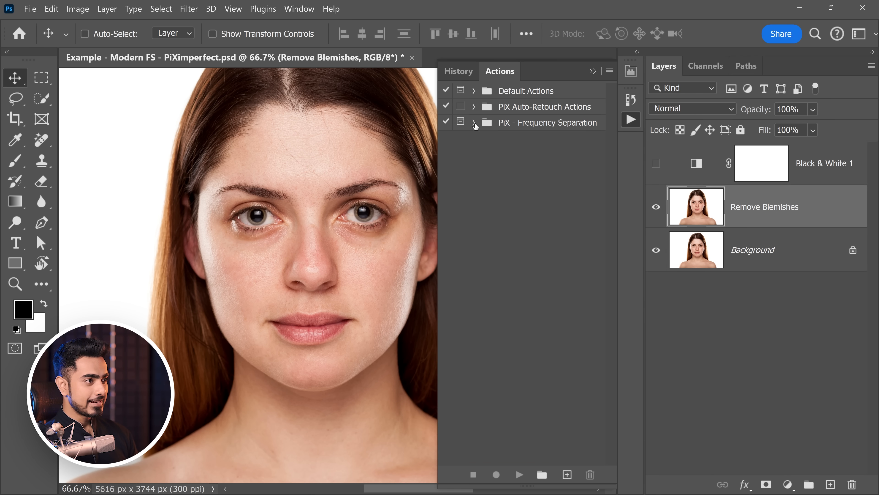
left_click(473, 122)
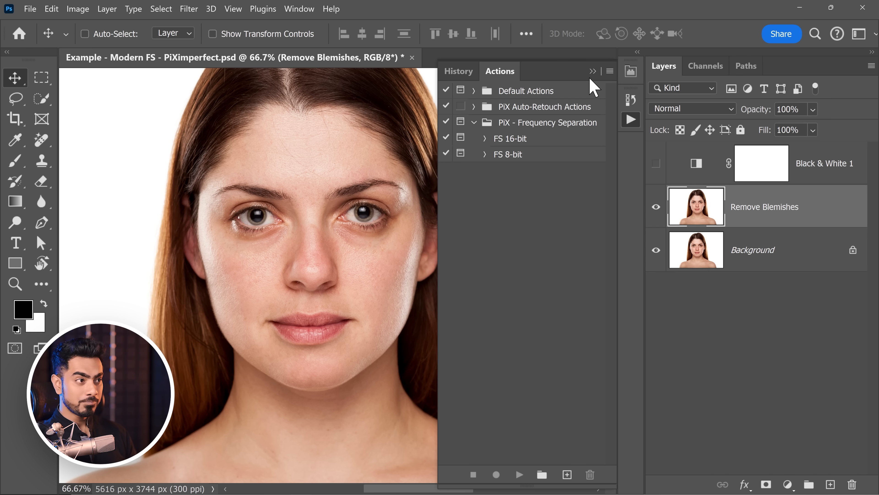
left_click(610, 71)
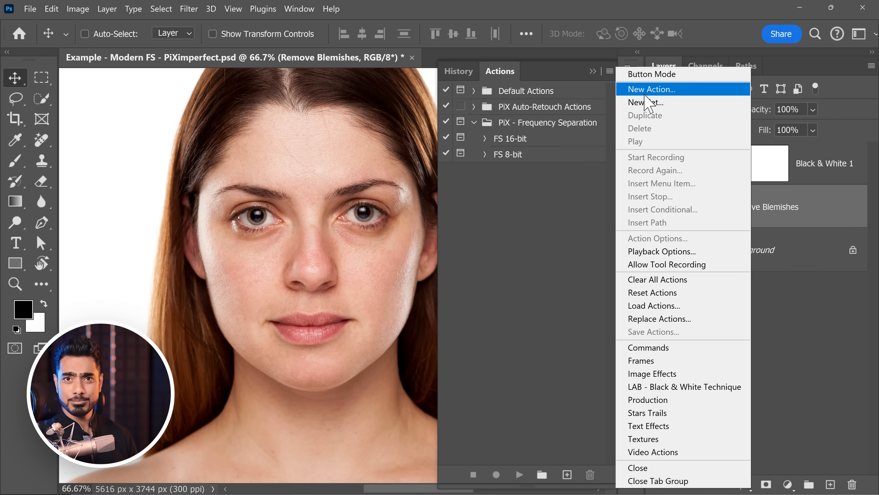
mouse_move(664, 320)
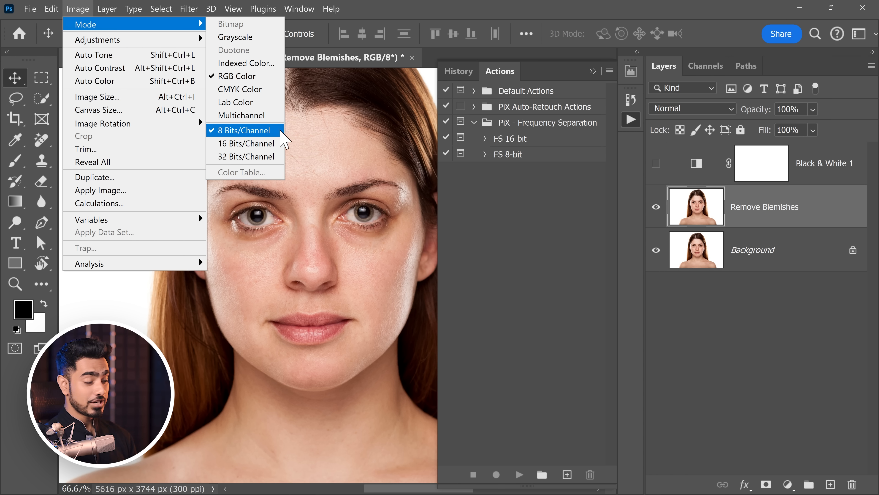
Step: Keep the image at 8 Bits/Channel and run the FS 8-bit frequency separation action
left_click(244, 130)
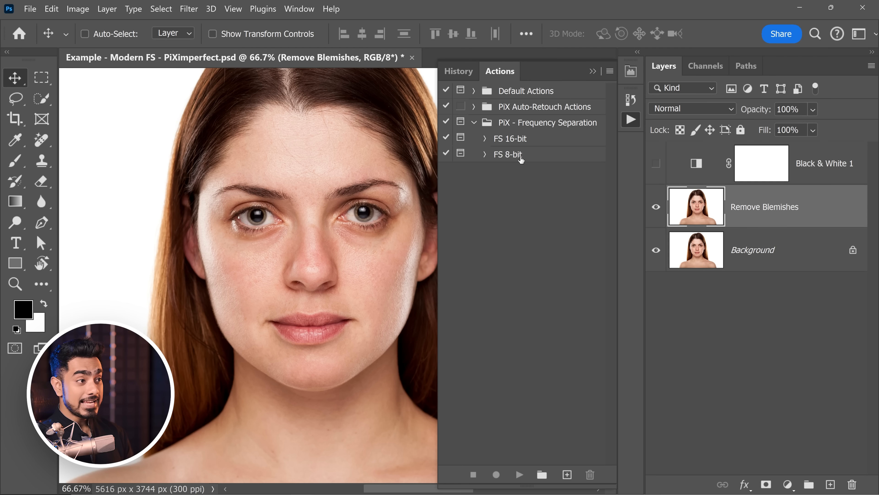
left_click(518, 474)
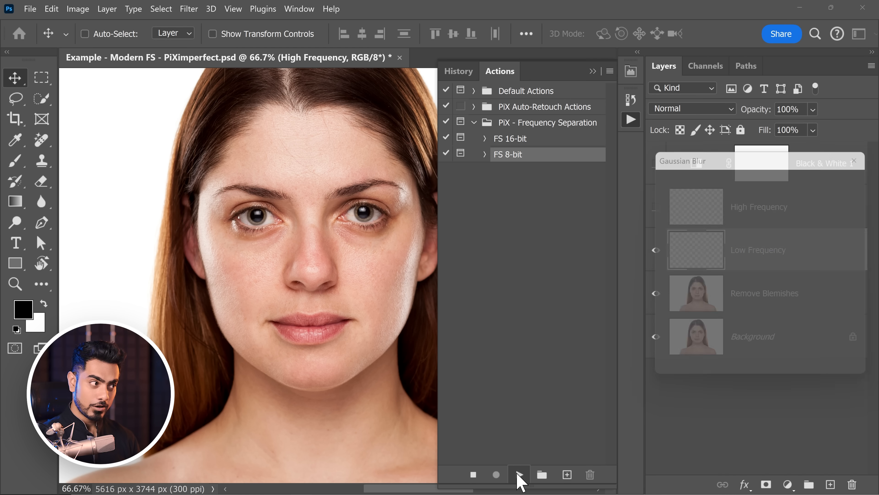
Step: Run the FS 8-bit action, settling its Gaussian Blur radius near 3.7 pixels so skin detail vanishes
left_click(518, 474)
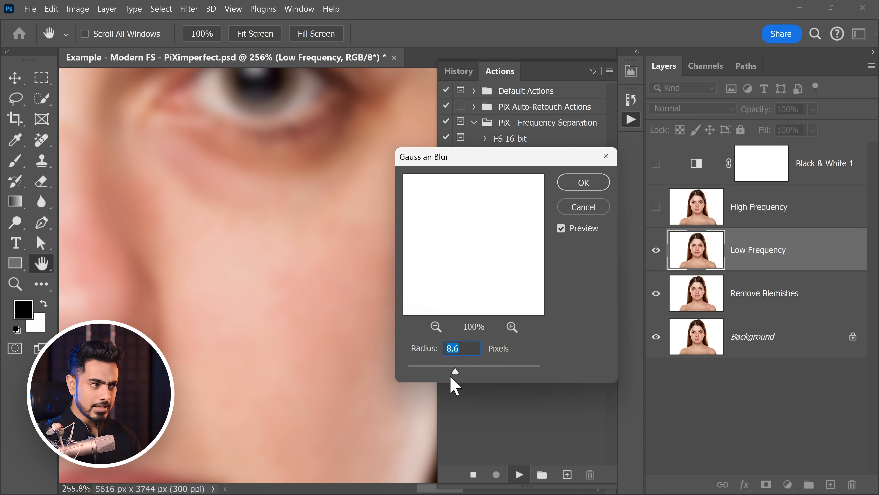
left_click_drag(455, 372, 407, 371)
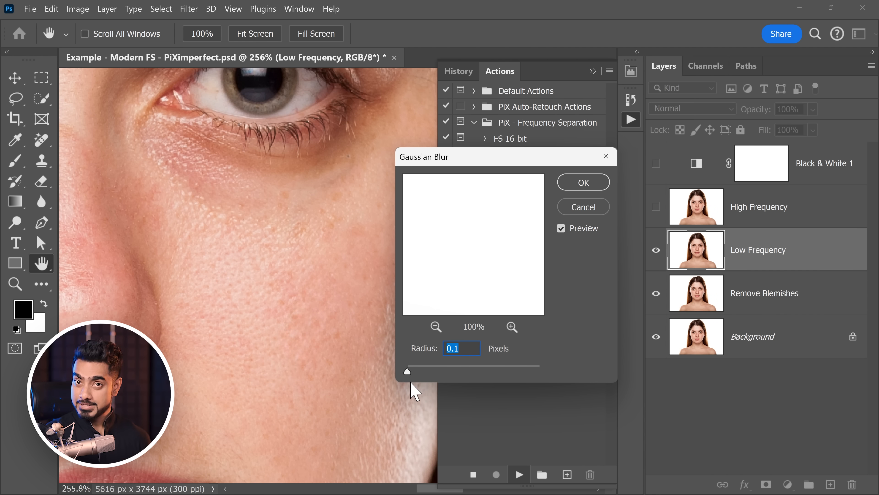
left_click_drag(408, 371, 423, 371)
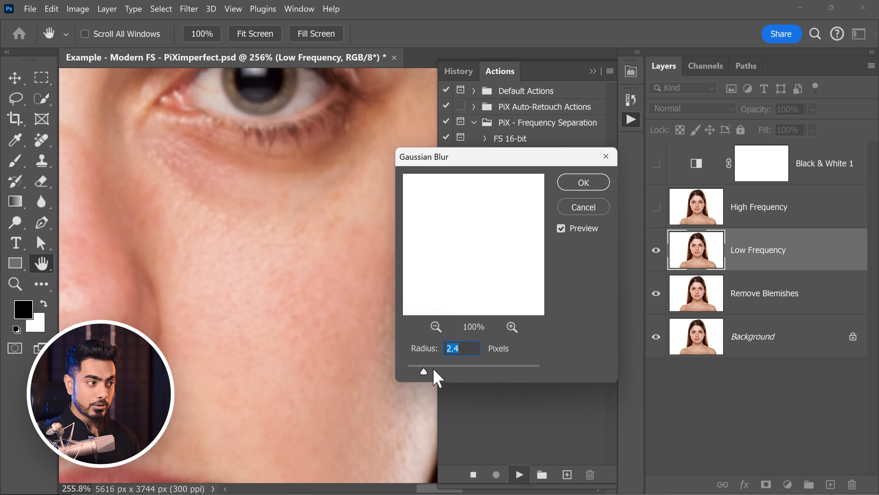
left_click_drag(423, 371, 433, 371)
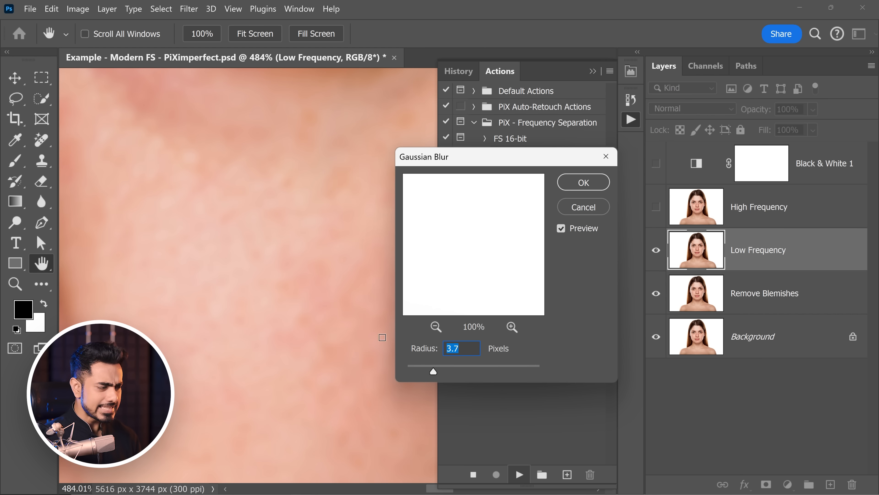
left_click_drag(433, 371, 454, 372)
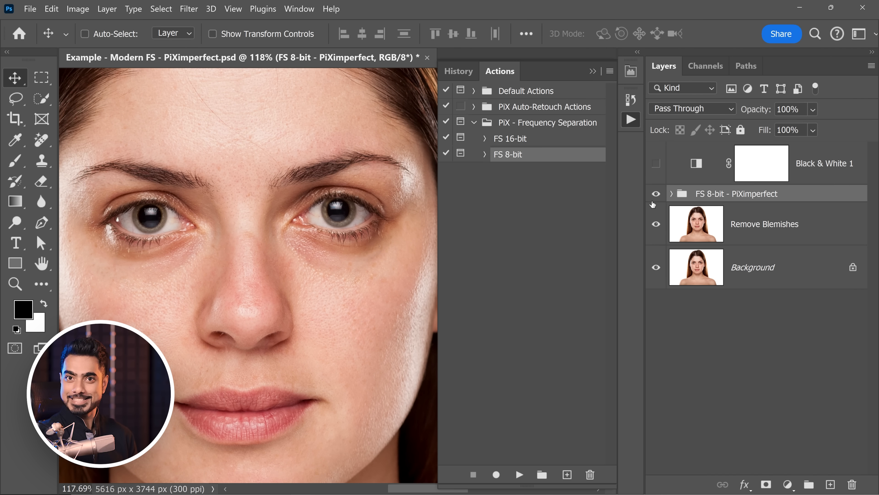
Step: Toggle the FS 8-bit group to compare, expand it and hide High Frequency to show only the blurred Low Frequency
left_click(655, 193)
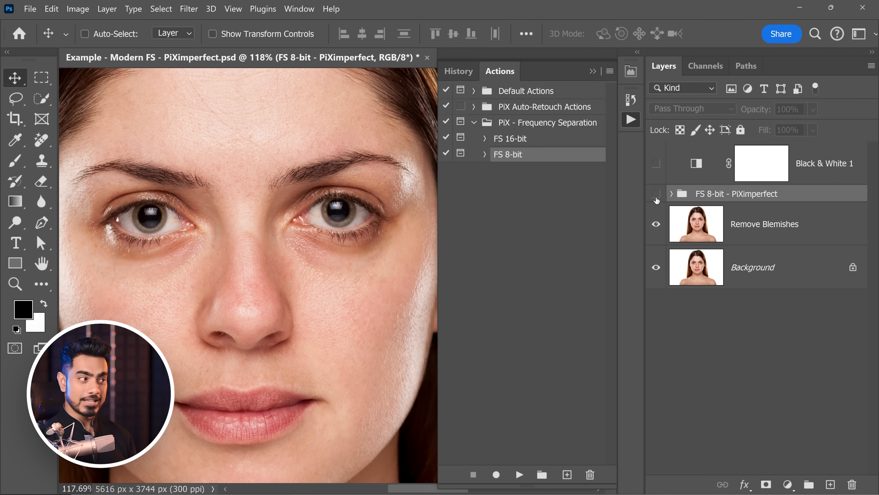
left_click(657, 193)
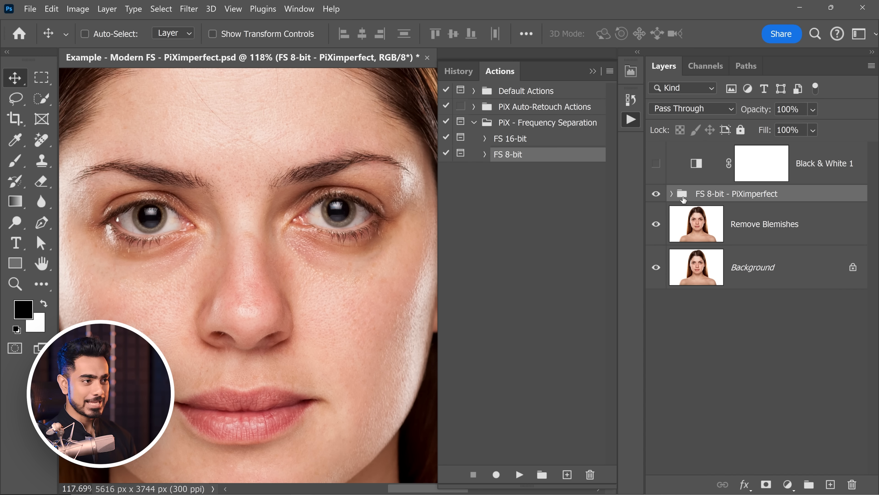
left_click(671, 193)
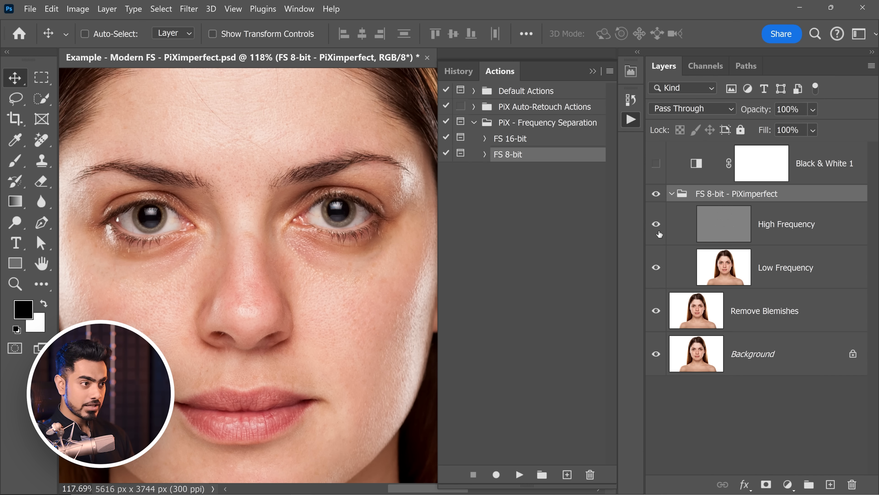
left_click(655, 224)
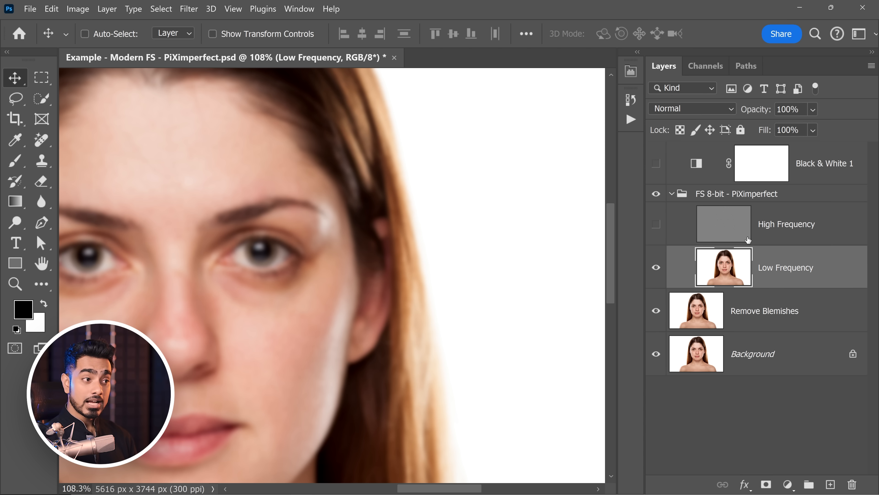
Step: Add an empty Layer 1 above Low Frequency and paint soft sampled skin colour over the under-eye blotches
left_click(830, 484)
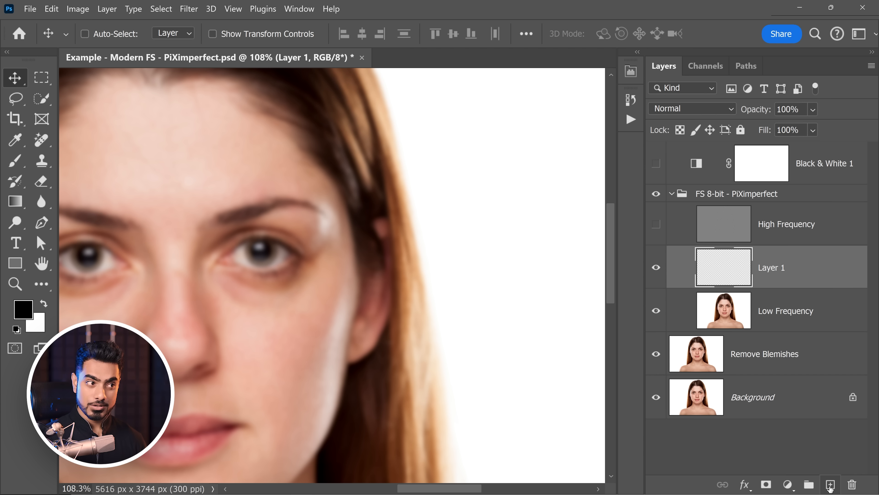
left_click(15, 160)
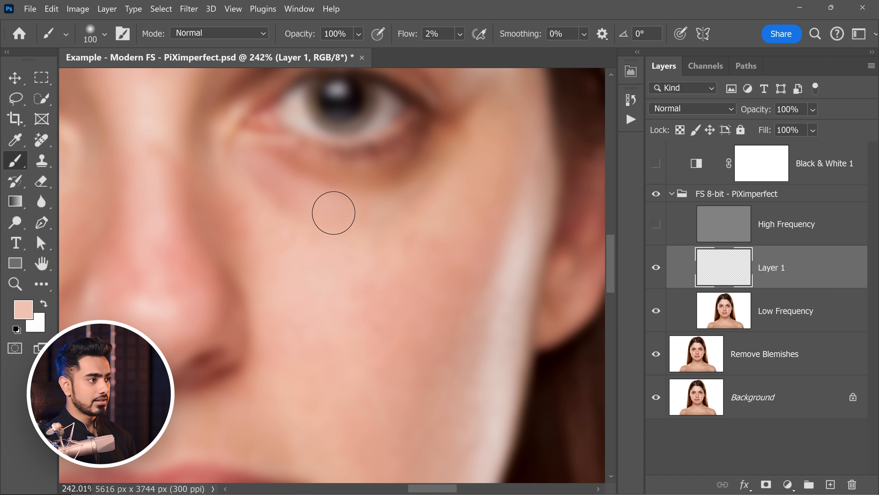
mouse_move(259, 195)
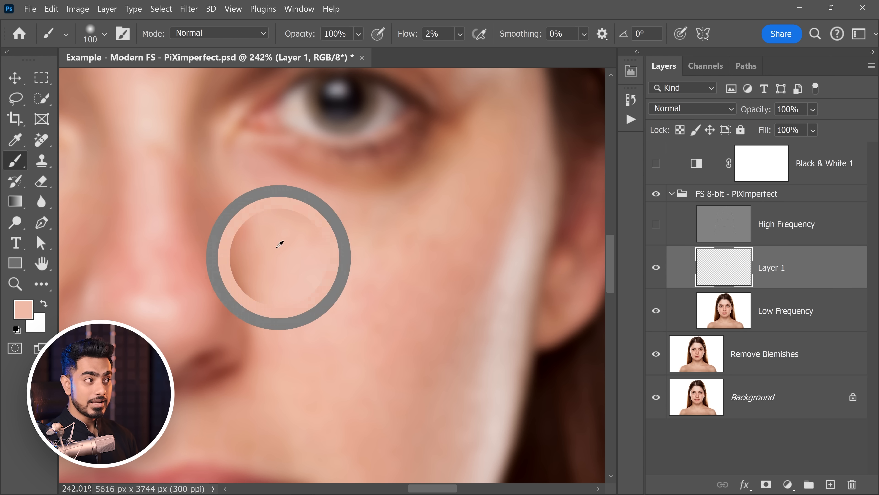
mouse_move(329, 219)
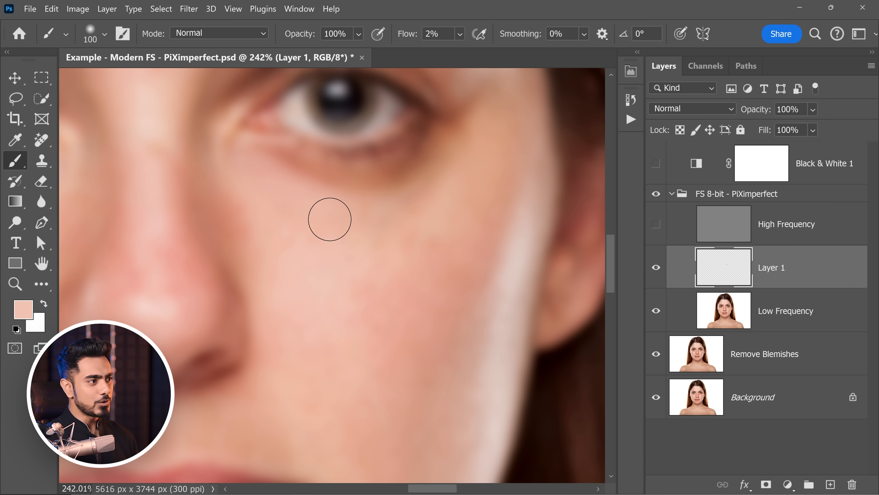
mouse_move(280, 202)
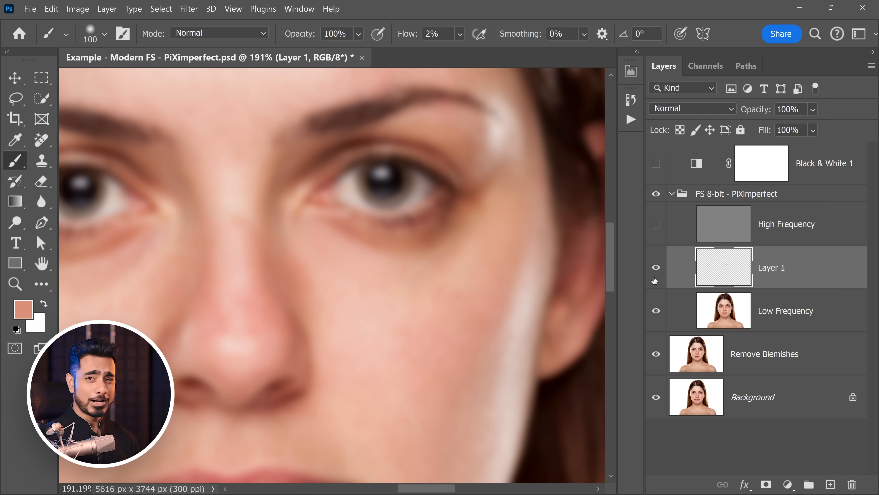
Step: Toggle Layer 1 to compare the evened tones, then show the High Frequency detail again
left_click(655, 267)
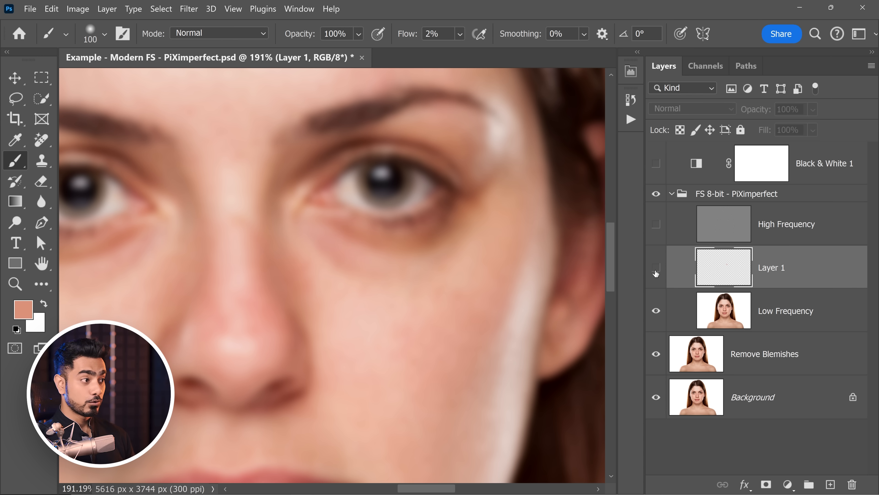
left_click(655, 267)
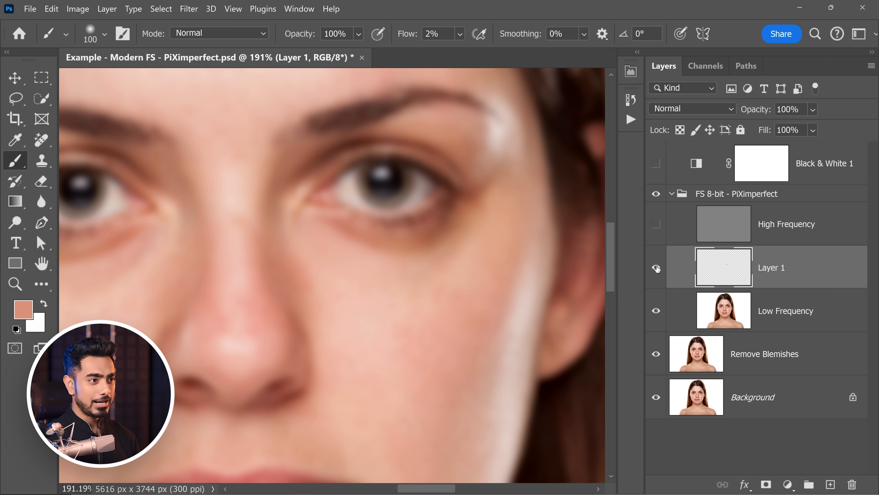
left_click(655, 224)
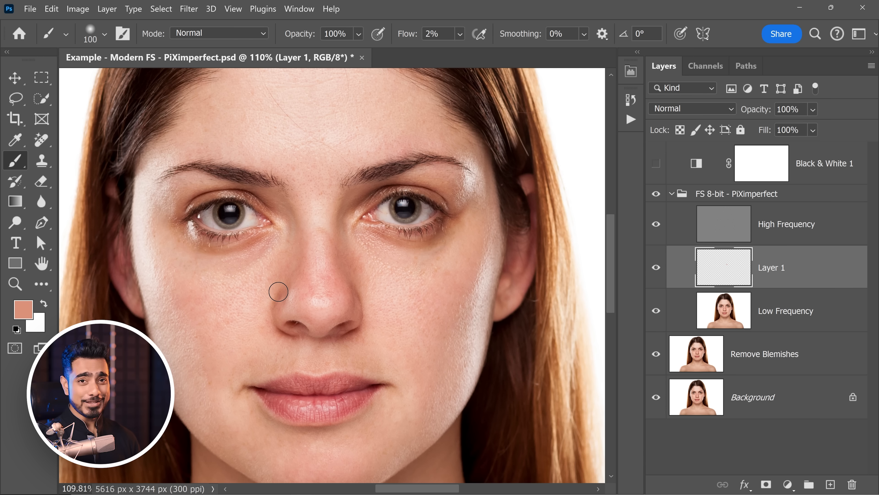
left_click(785, 267)
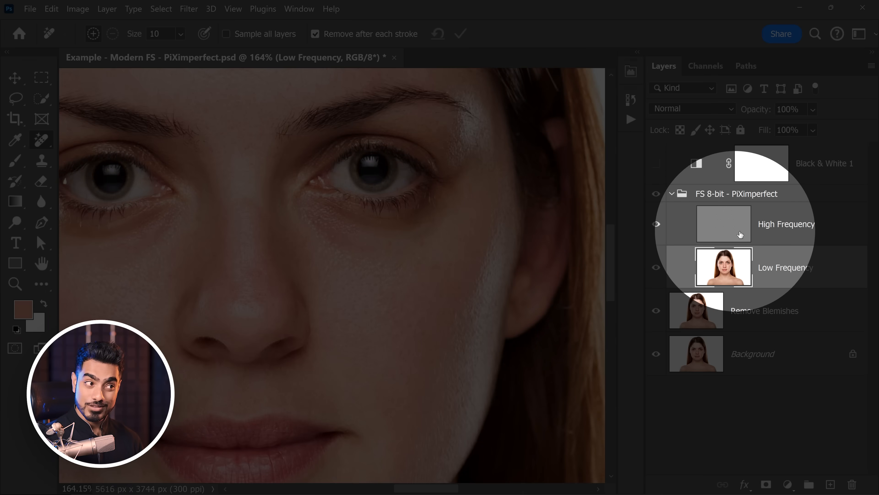
Step: Hide High Frequency, duplicate Low Frequency and even out the cheek tone on the copy with the Remove tool
left_click(655, 224)
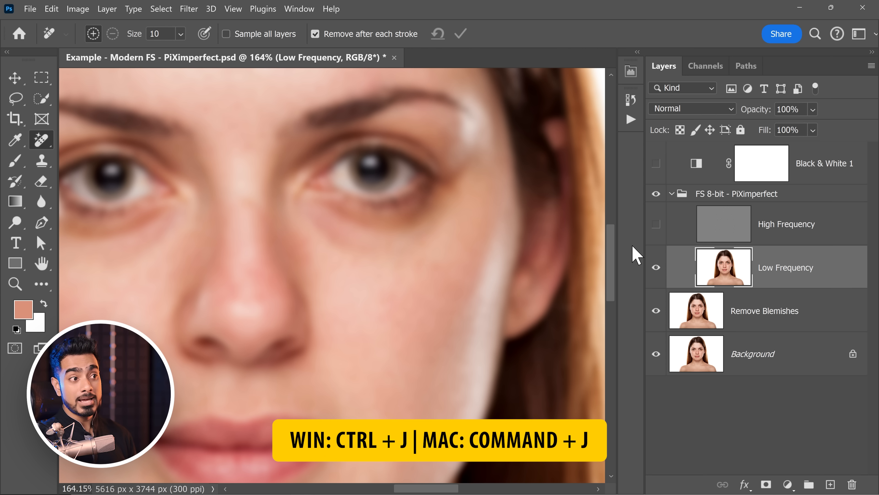
left_click(41, 140)
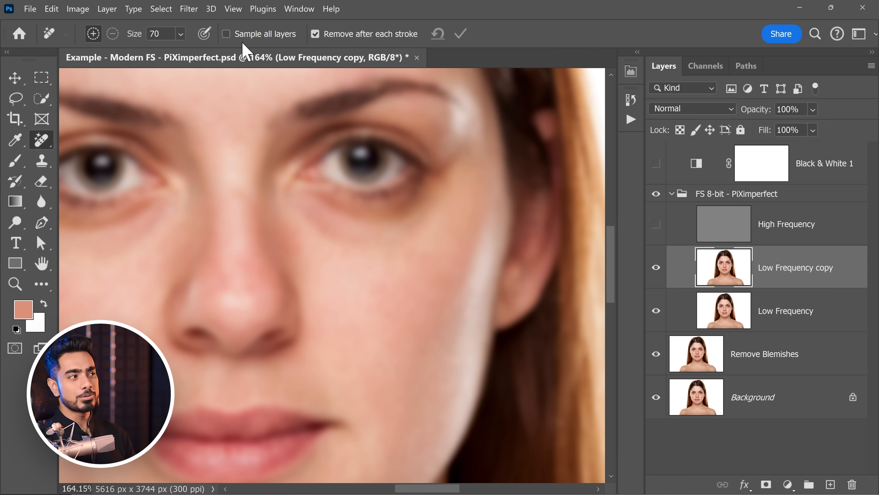
mouse_move(310, 70)
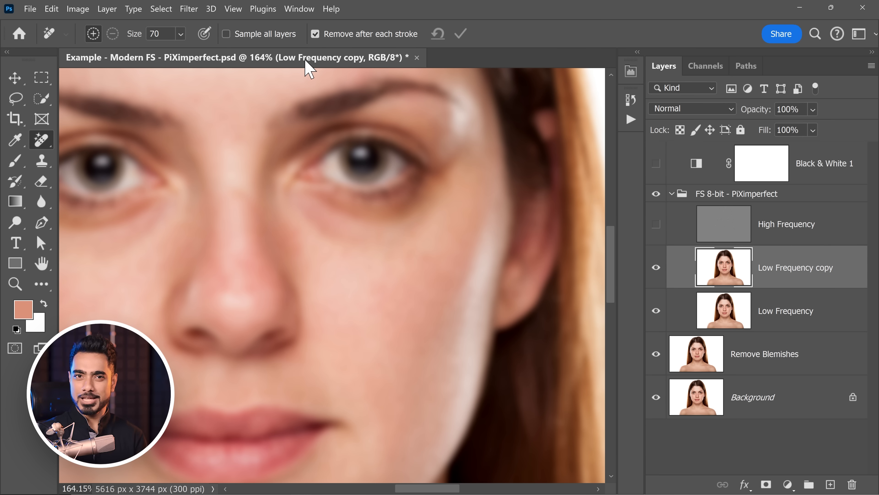
left_click_drag(303, 213, 350, 234)
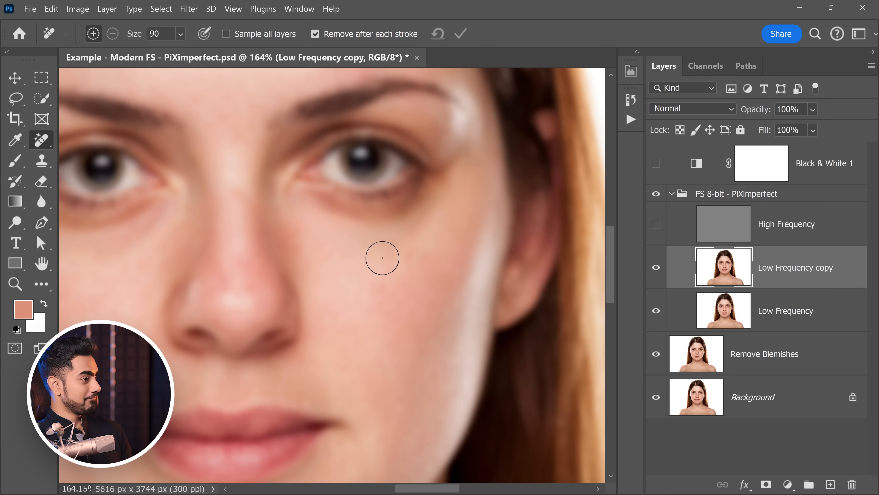
mouse_move(367, 266)
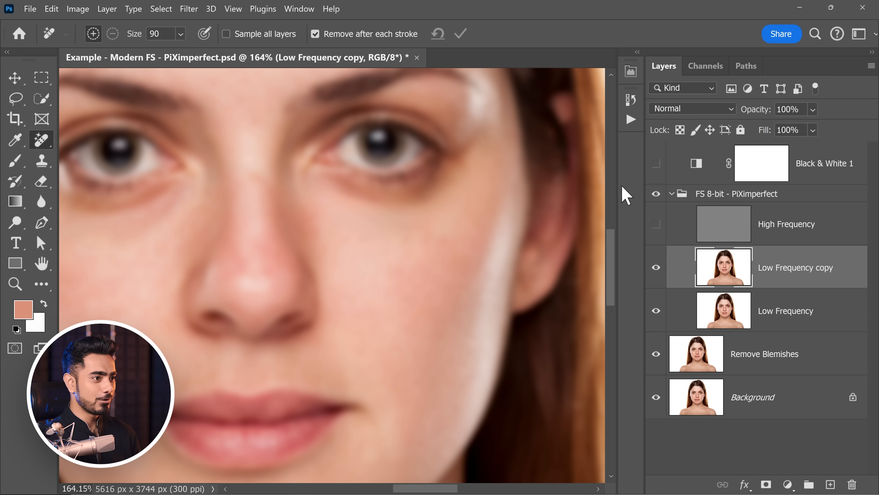
Step: Check the smoothing against High Frequency, then smooth more uneven tone across the face on the copy
left_click(655, 224)
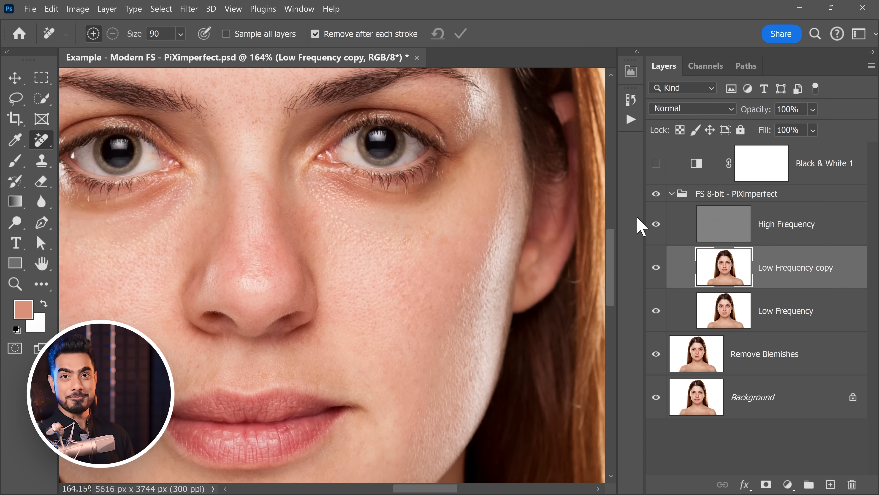
left_click(656, 224)
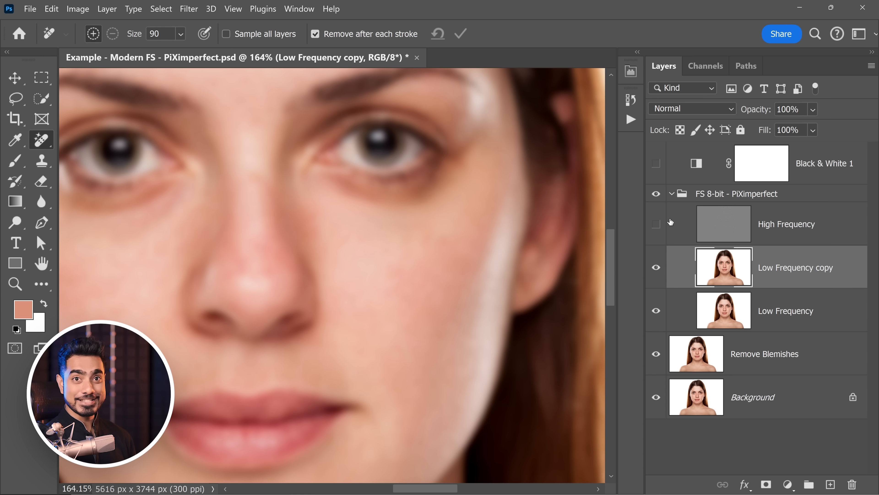
left_click_drag(319, 202, 407, 201)
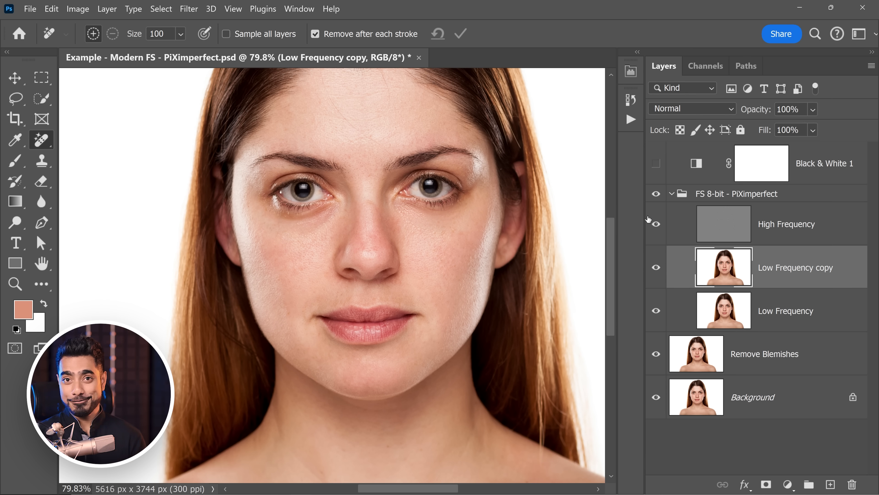
left_click(655, 224)
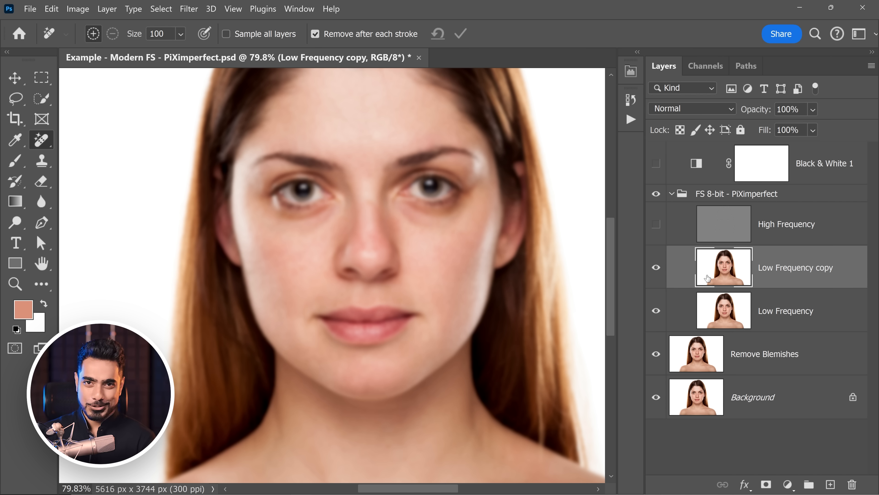
Step: Add a Curves 1 adjustment above the group and bend it into a steep darkening curve exaggerating tonal differences
left_click(761, 163)
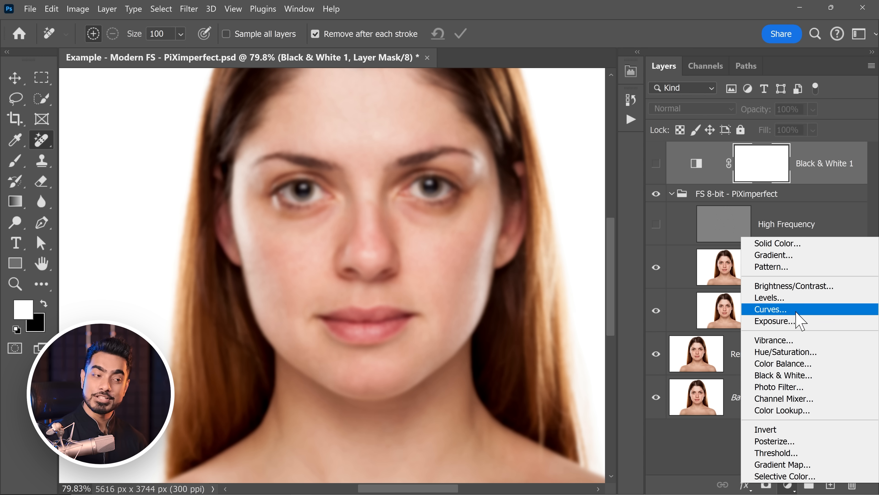
left_click(770, 309)
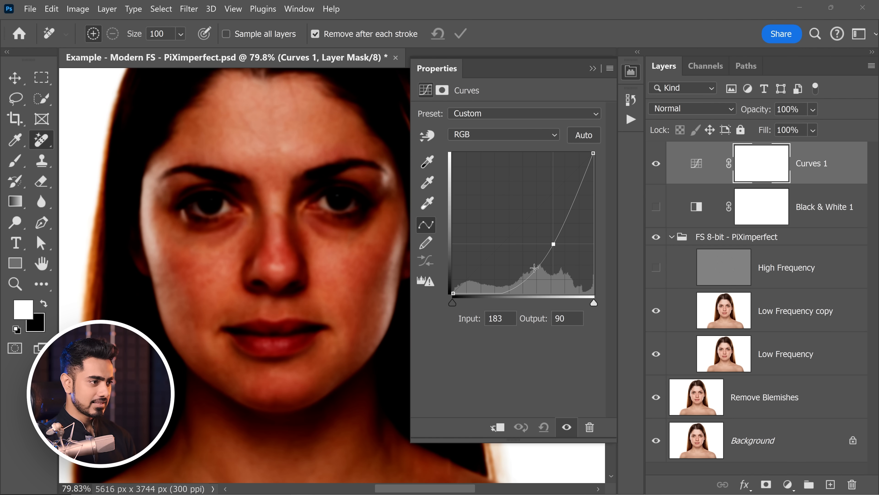
left_click_drag(535, 268, 506, 281)
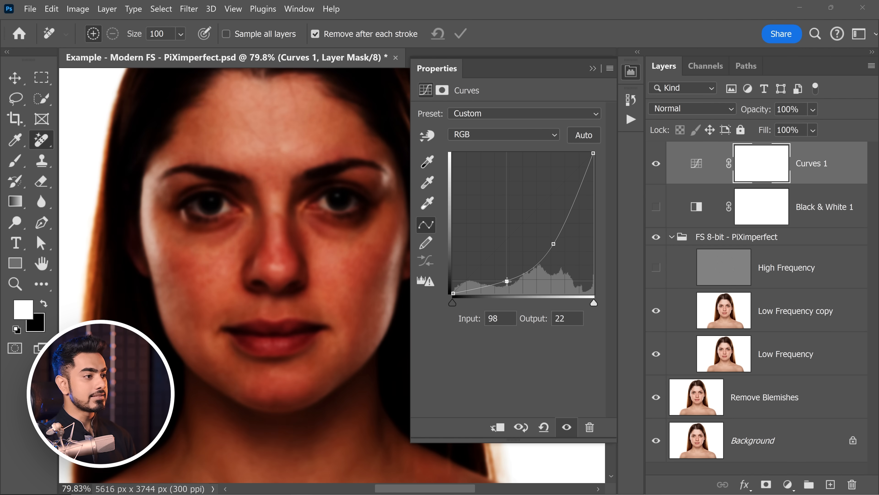
left_click_drag(506, 280, 552, 245)
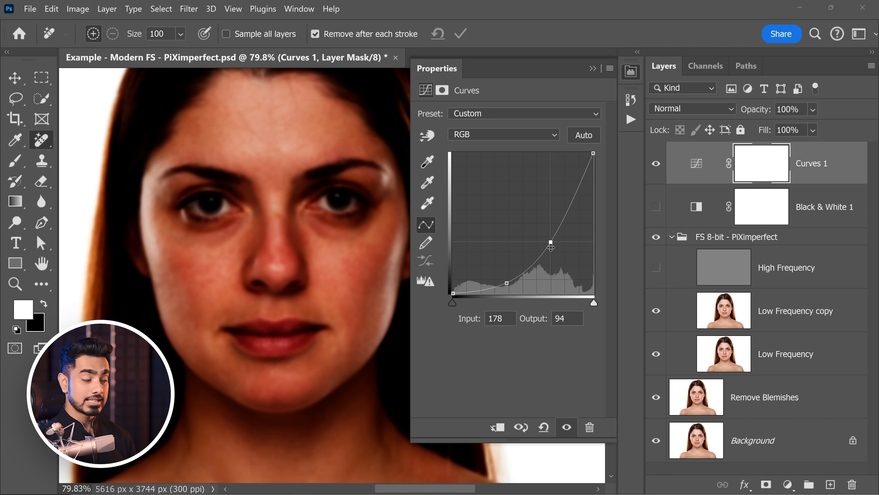
Step: Set Curves 1 to Luminosity blending, fine-tune its shadow point darker, and put its settings away
left_click(691, 108)
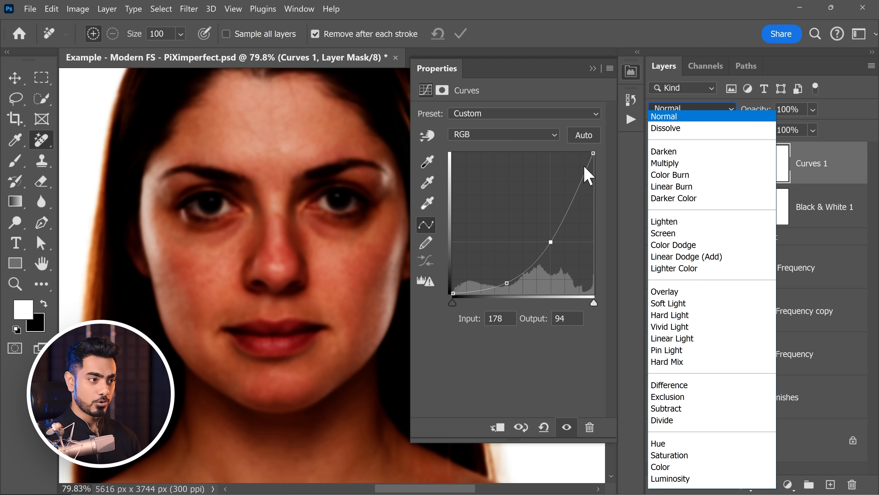
left_click(669, 478)
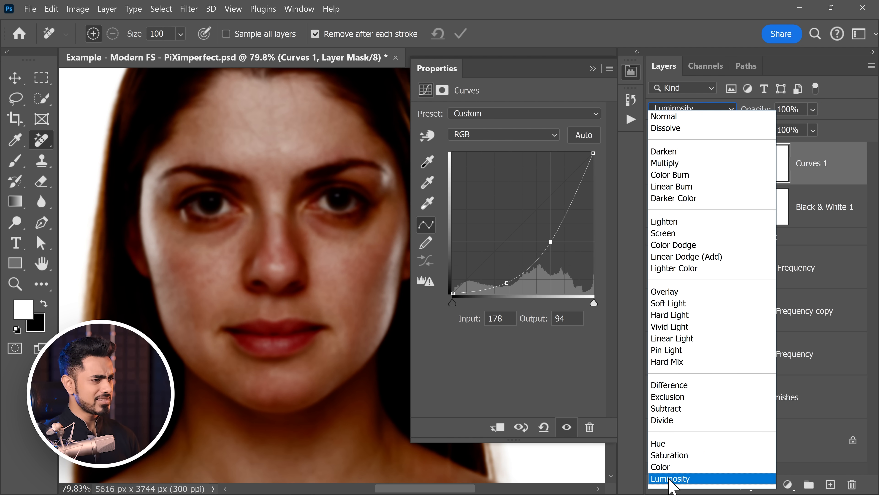
left_click(669, 478)
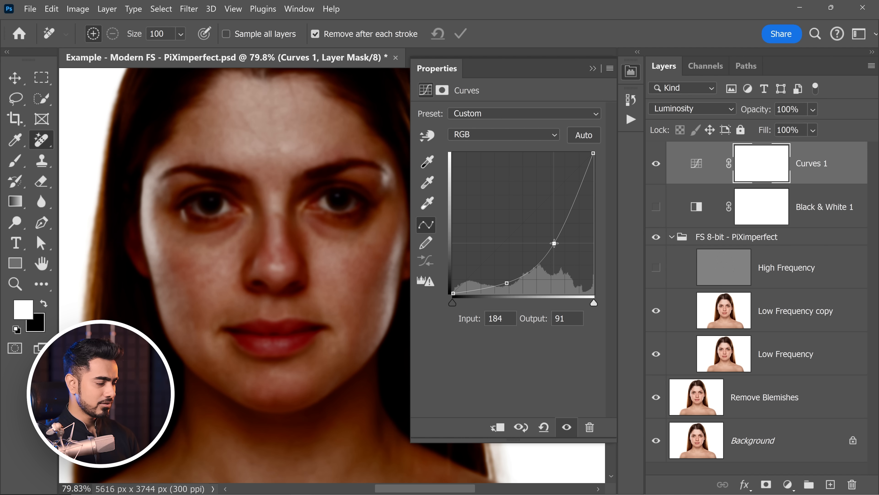
left_click_drag(552, 244, 507, 283)
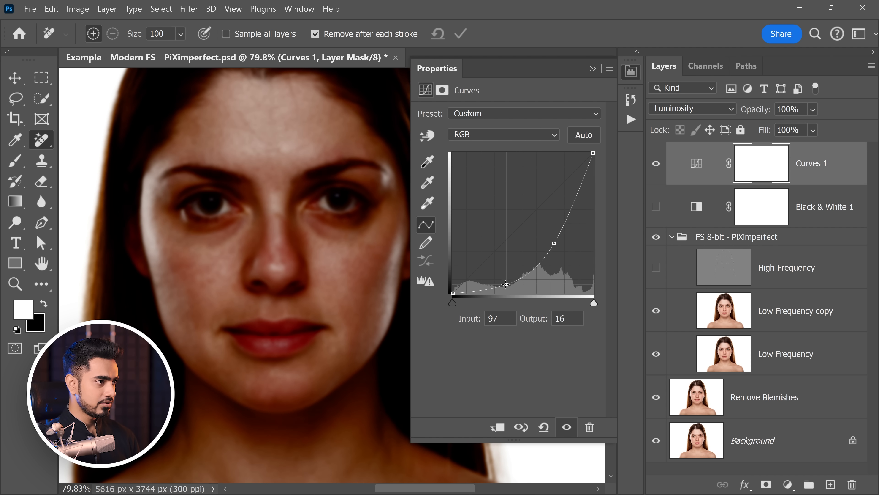
left_click_drag(505, 285, 505, 280)
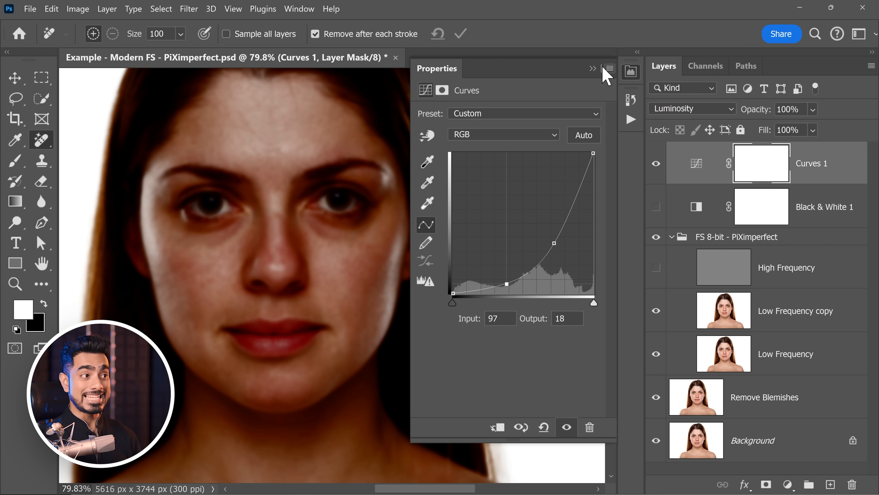
left_click(593, 68)
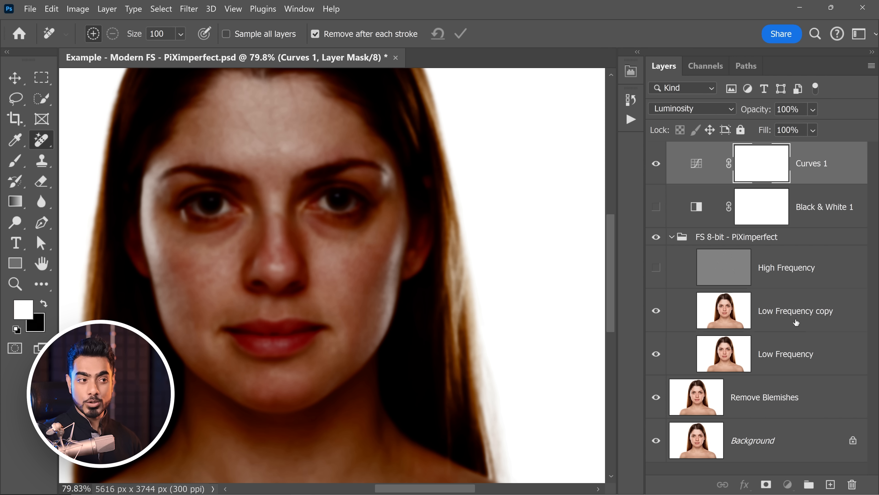
Step: Smooth a blotchy skin patch on Low Frequency copy with the Remove tool, then ease the Curves 1 contrast
left_click(795, 310)
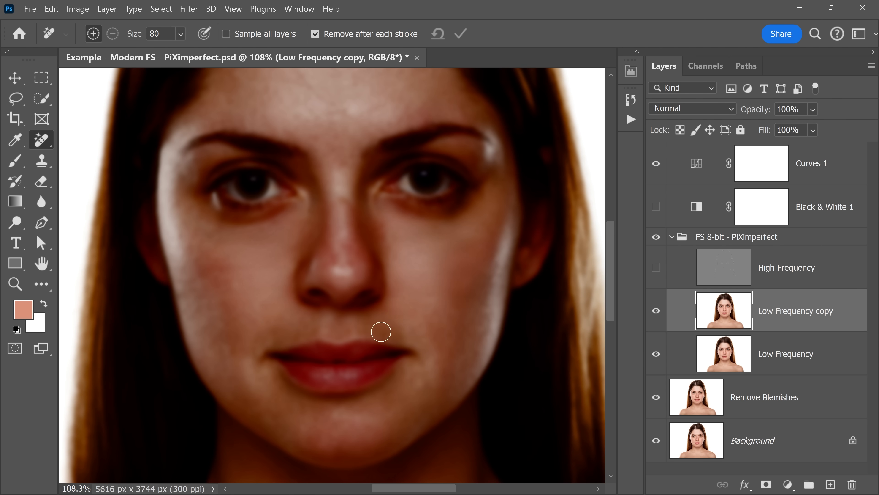
left_click_drag(381, 331, 183, 291)
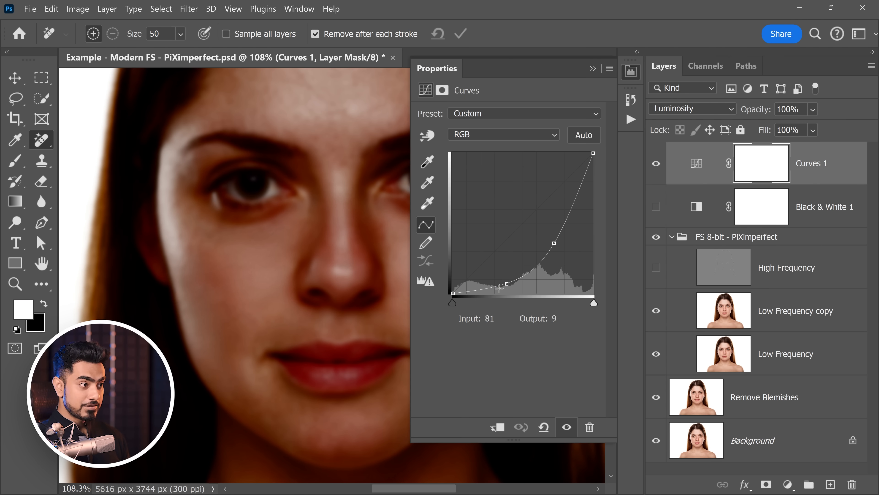
left_click_drag(504, 285, 549, 235)
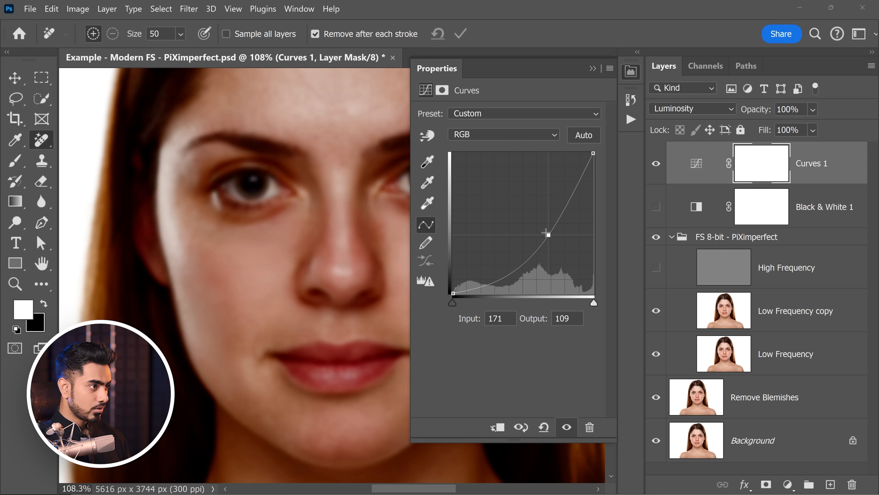
left_click_drag(549, 235, 546, 235)
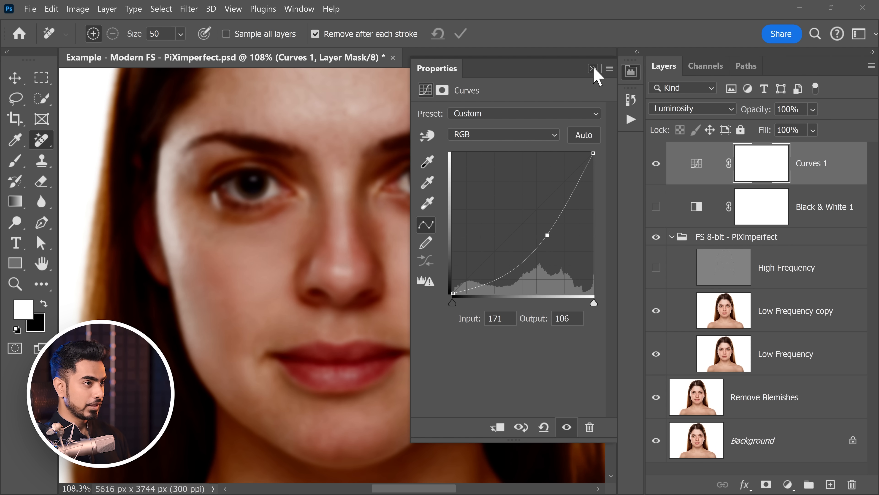
left_click(594, 68)
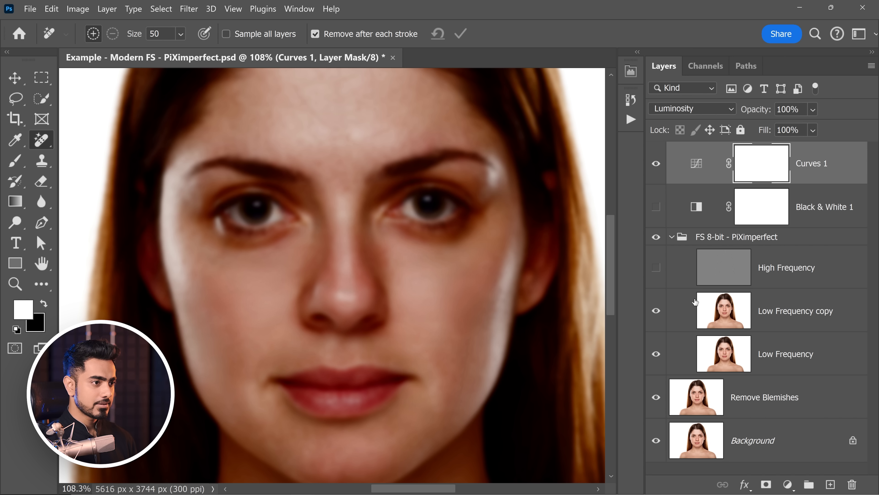
Step: Even out the remaining uneven cheek skin on Low Frequency copy and rename the layer Remove Tool
left_click(795, 310)
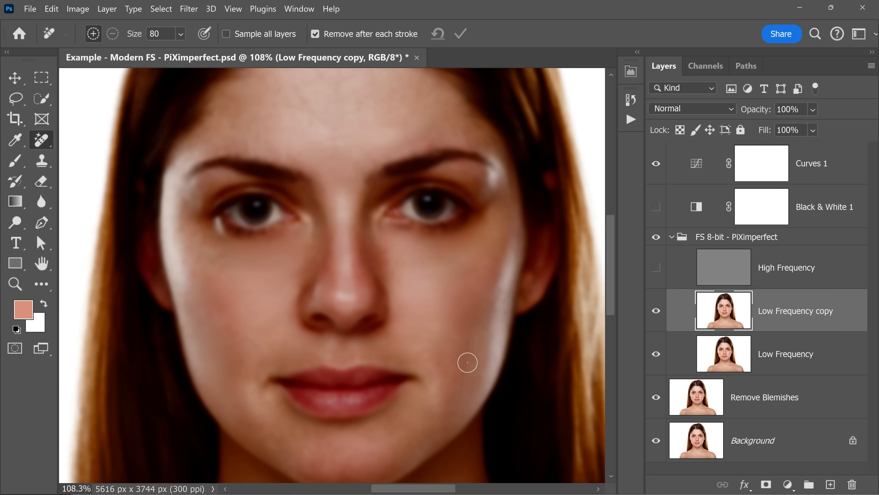
left_click_drag(467, 363, 199, 268)
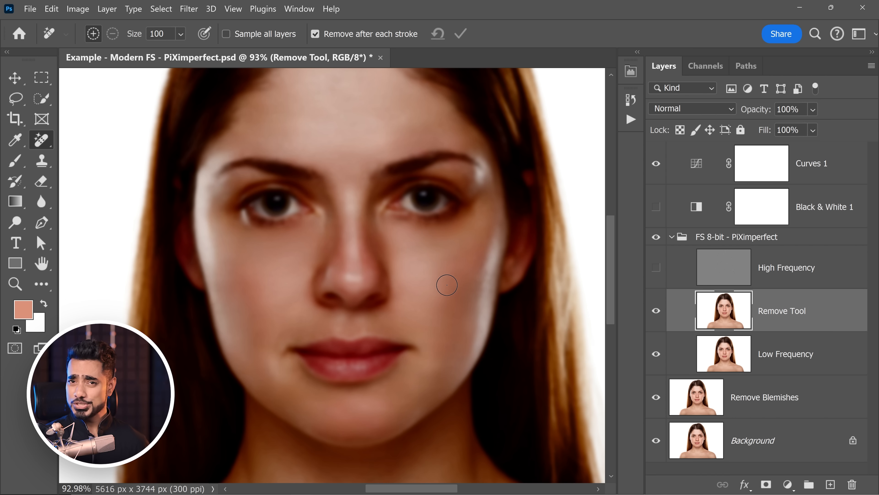
Step: Hide the Curves 1 preview, show the High Frequency texture, then remove the retouching layers back to the lone Background
left_click(656, 163)
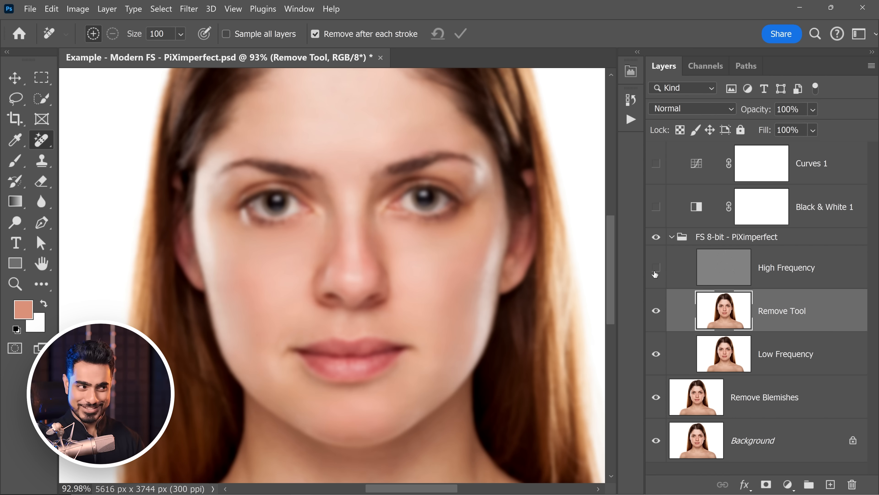
left_click(655, 267)
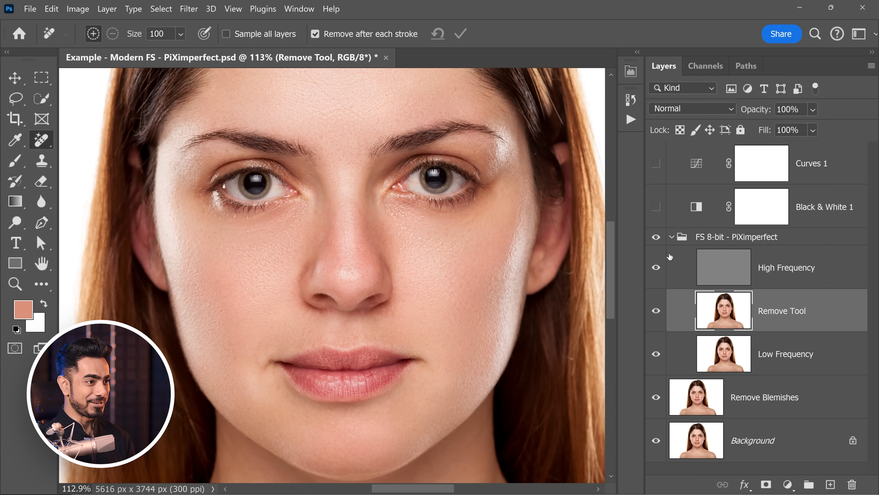
mouse_move(784, 322)
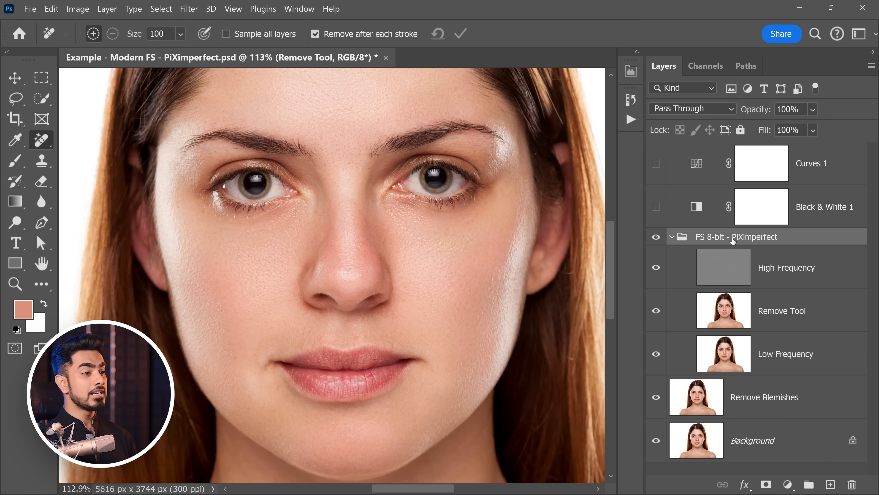
left_click(736, 236)
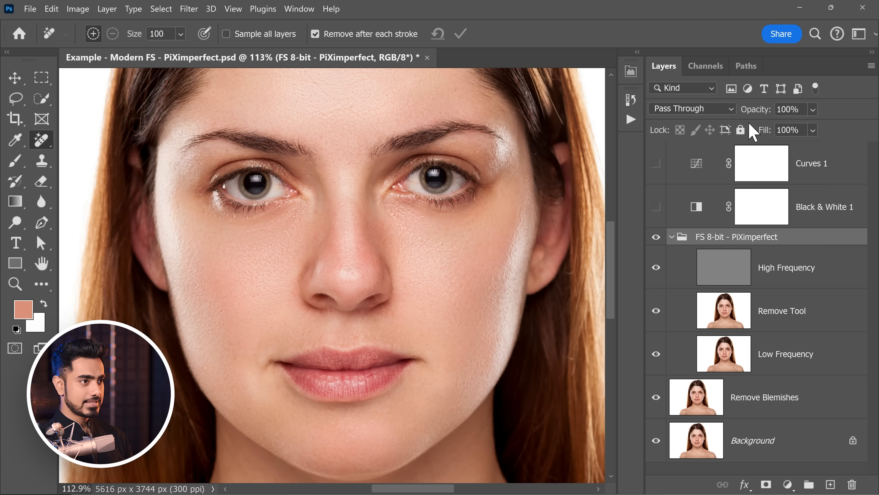
left_click(781, 310)
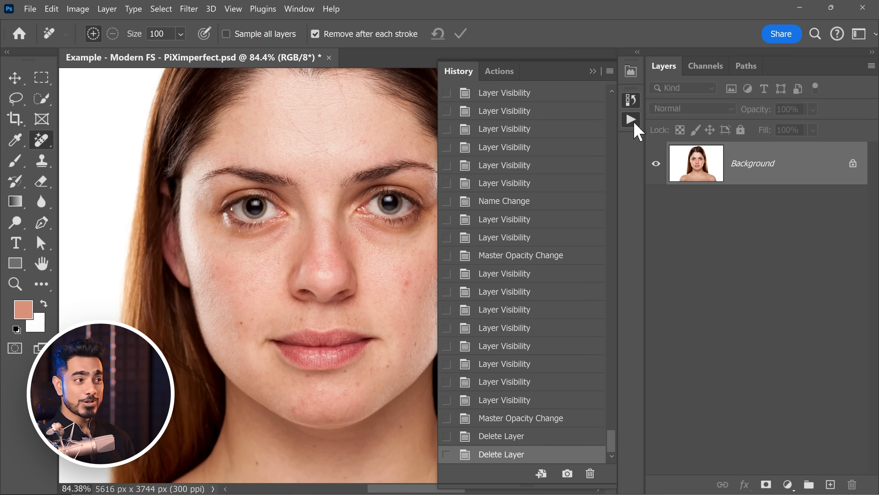
Step: Run a PiX Auto-Retouch action, creating hidden Blemishes, Dodge & Burn, Depth, Eye Cleanup and Eye Contrast layers
left_click(499, 72)
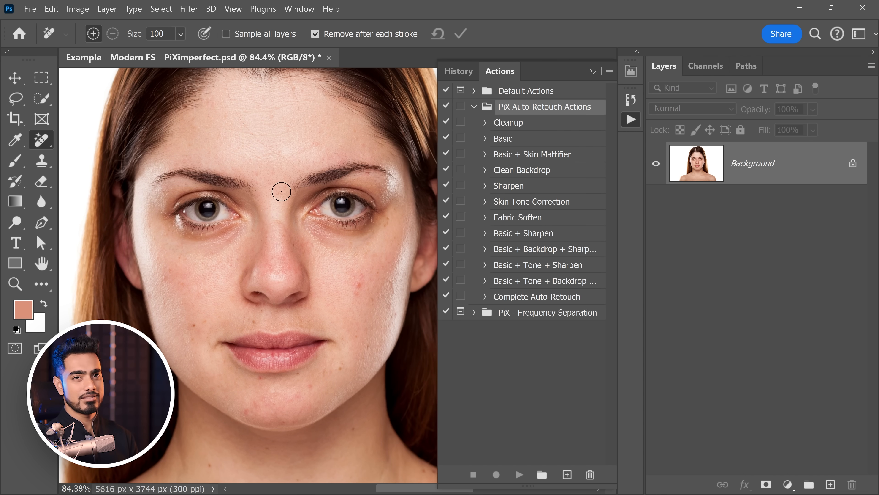
left_click(503, 138)
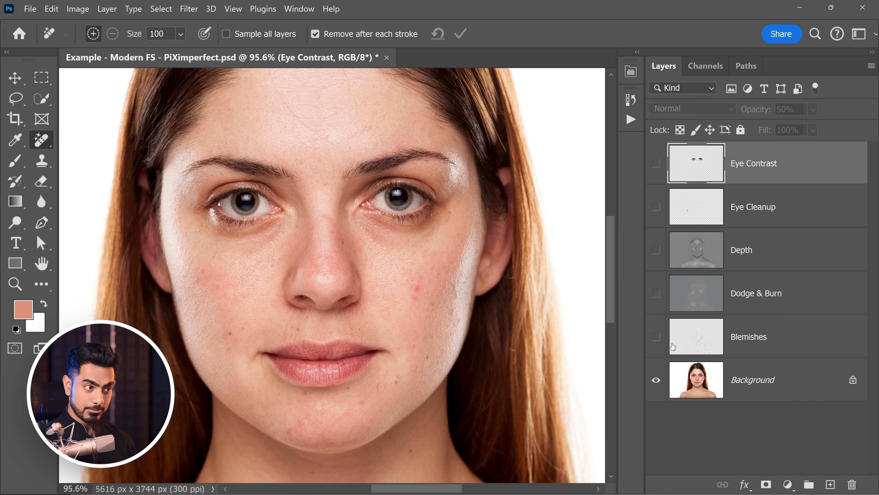
Step: Turn on the Blemishes, Dodge & Burn, Depth, Eye Cleanup and Eye Contrast auto-retouch layers in turn
left_click(656, 336)
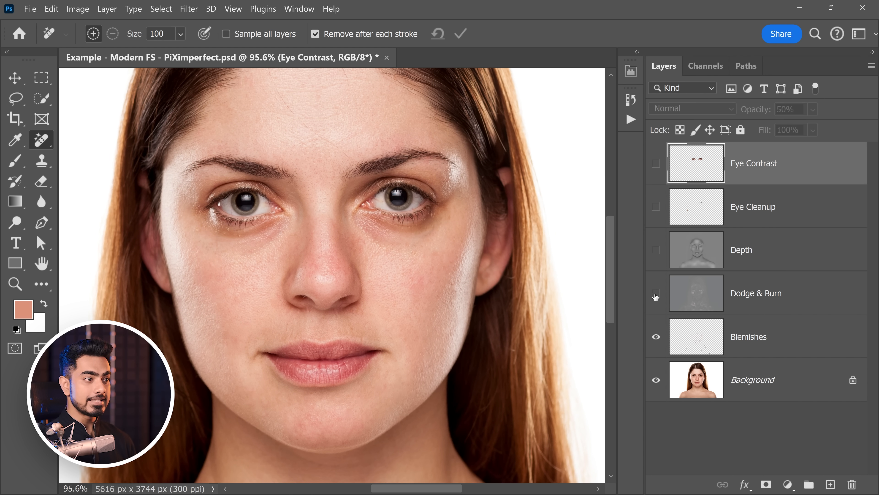
left_click(656, 296)
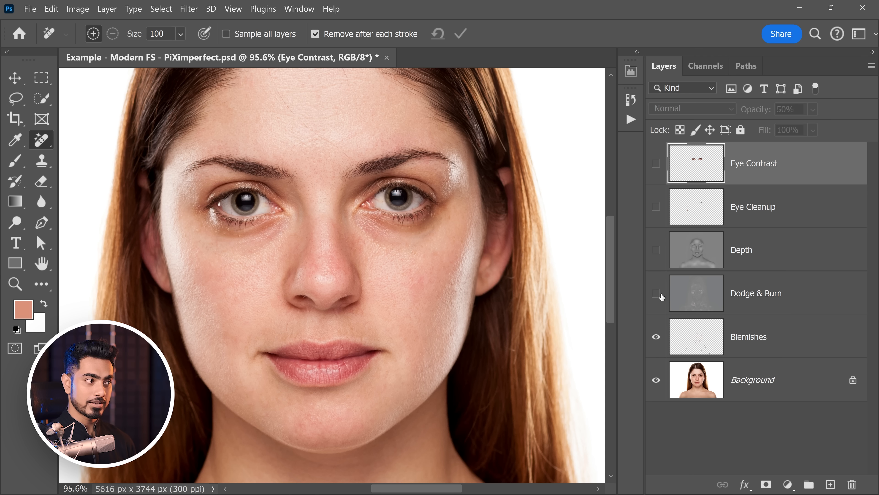
left_click(656, 292)
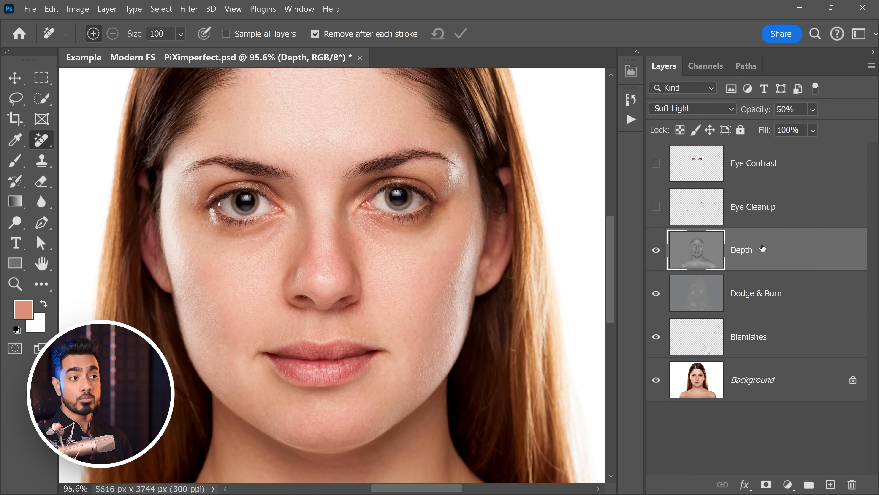
left_click(812, 110)
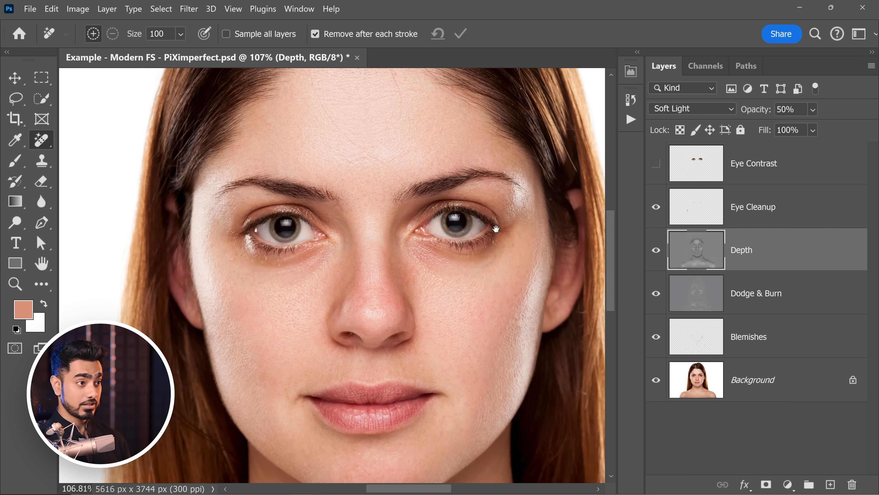
left_click(655, 163)
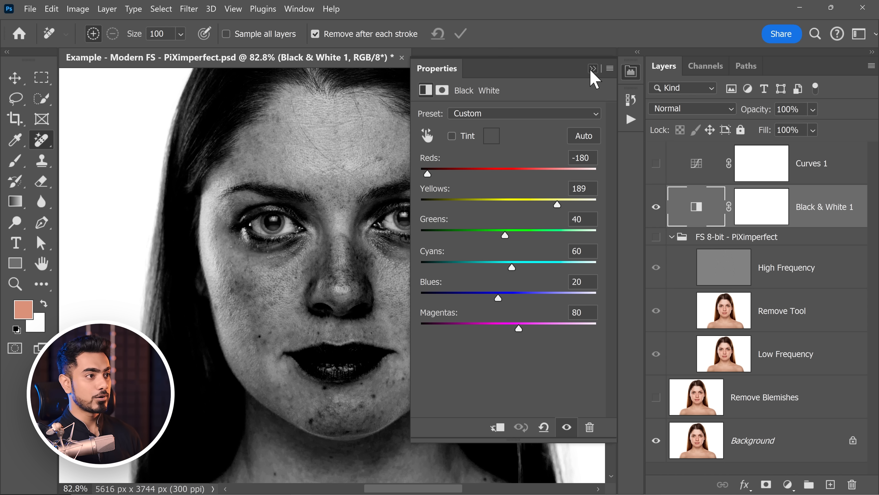
Step: Check the frequency-separation retouch through Black & White 1, hide it again, and collapse the FS 8-bit - PiXimperfect group
left_click(593, 68)
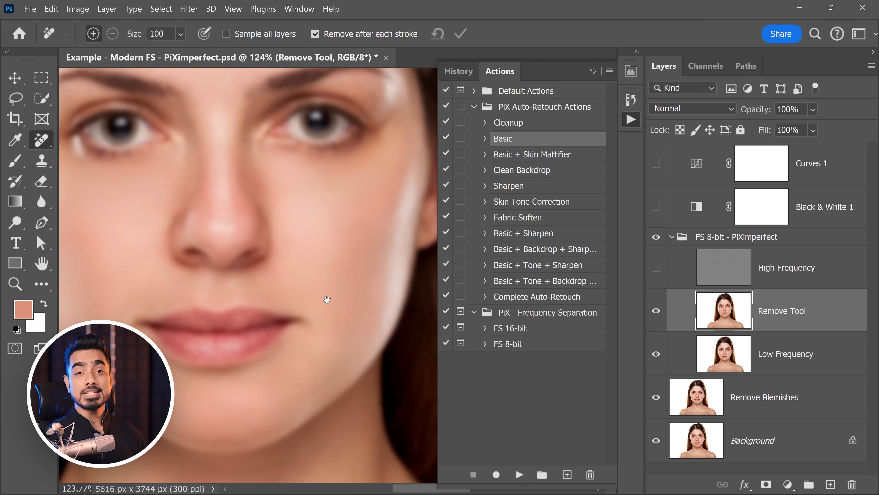
left_click(656, 165)
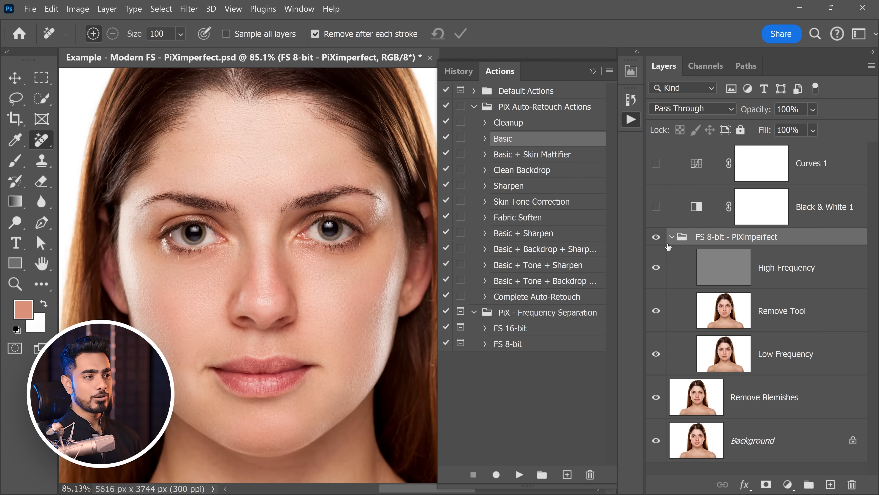
left_click(670, 237)
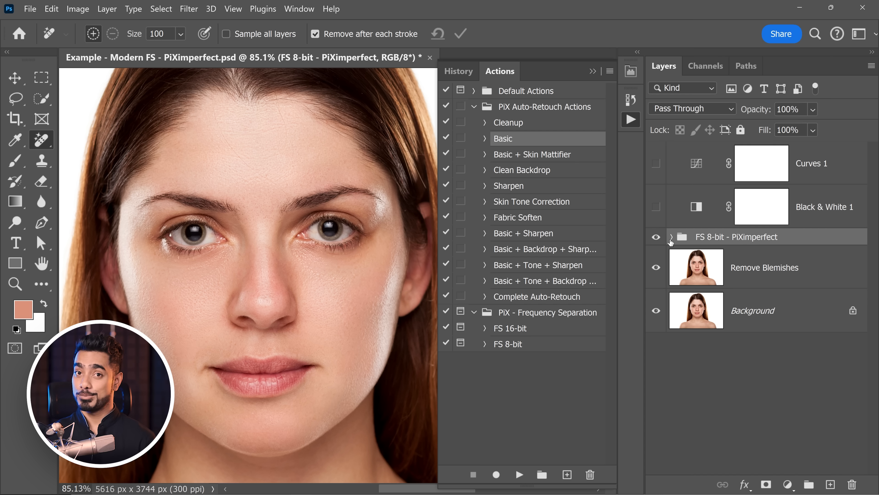